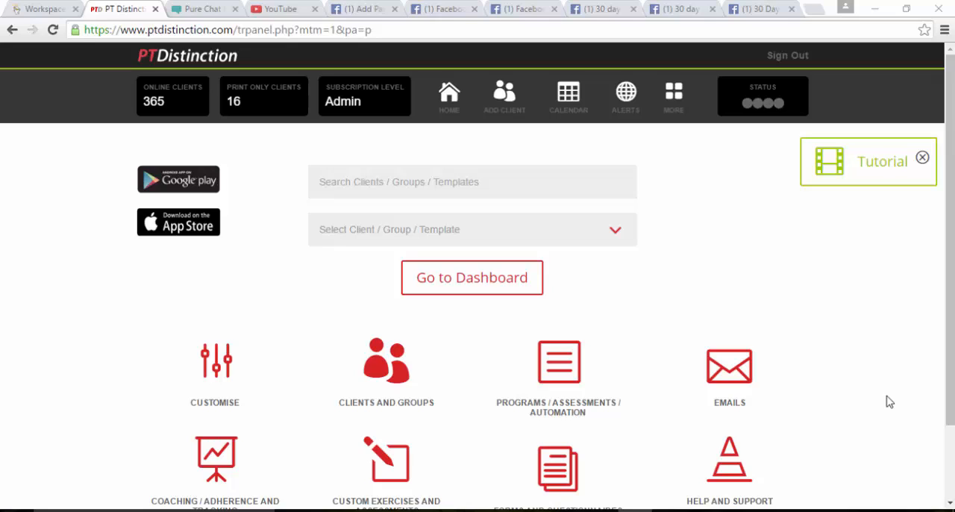
pyautogui.moveTo(870, 401)
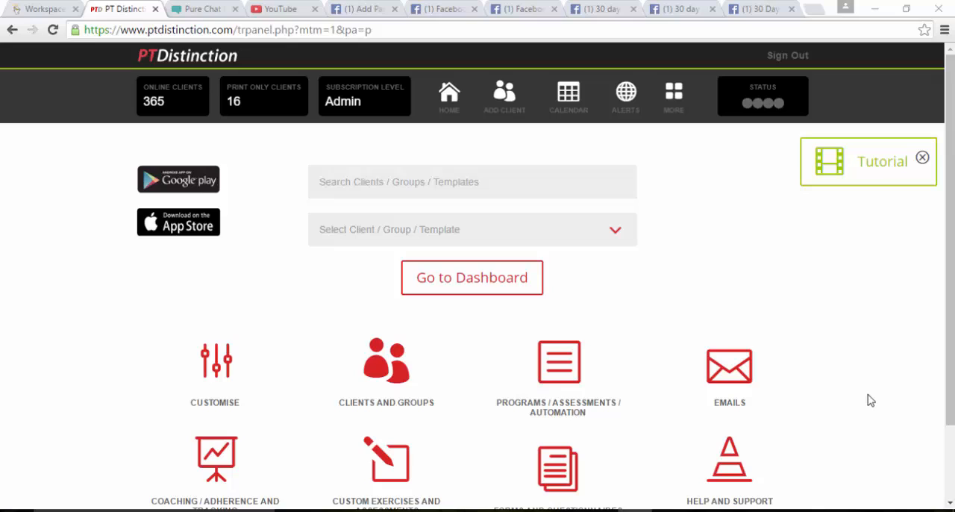
pyautogui.moveTo(843, 372)
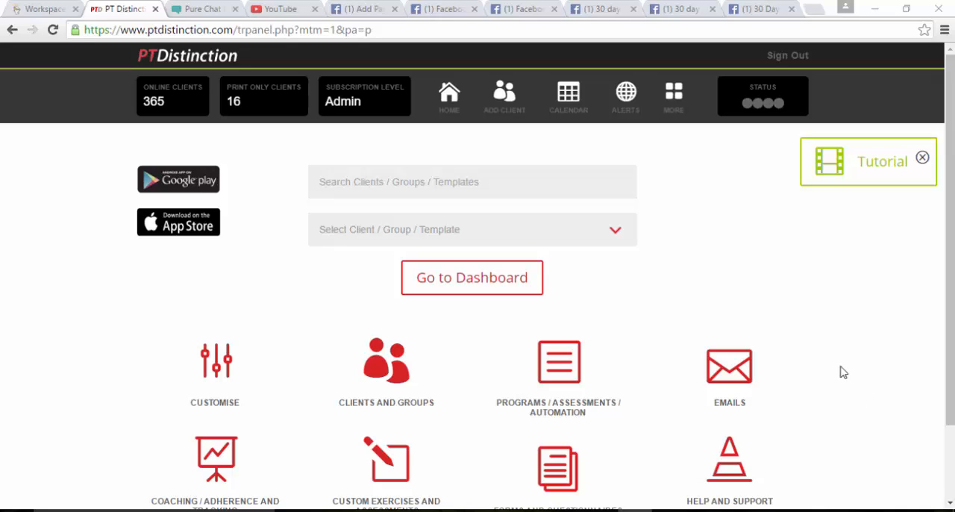
pyautogui.moveTo(743, 280)
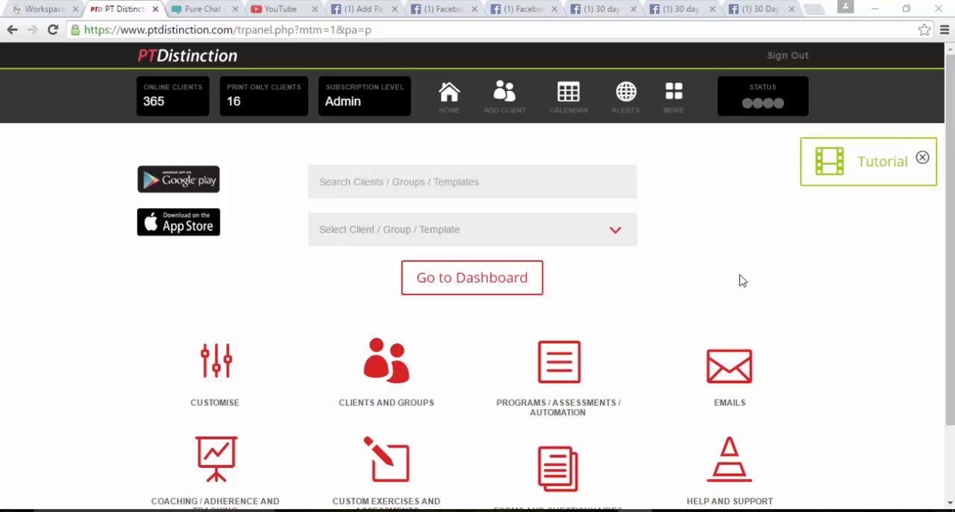
pyautogui.moveTo(727, 273)
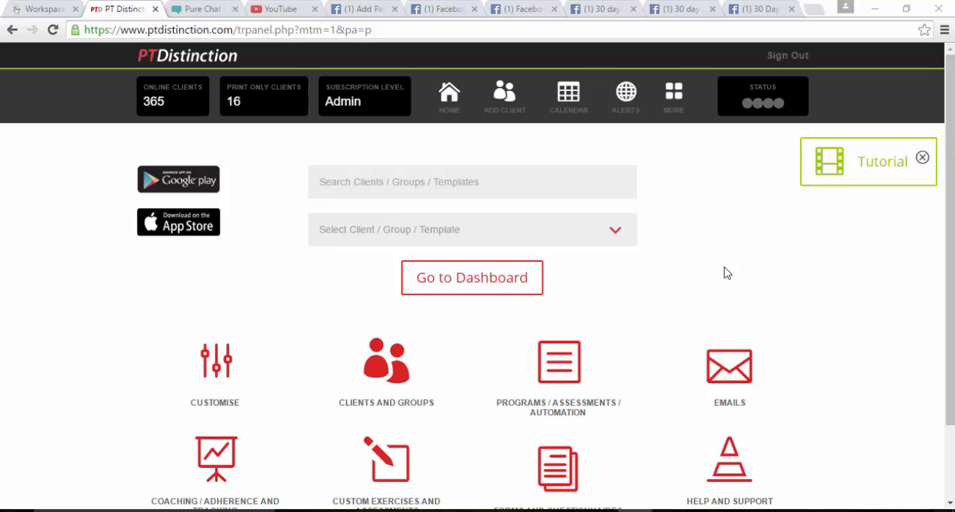
pyautogui.moveTo(733, 273)
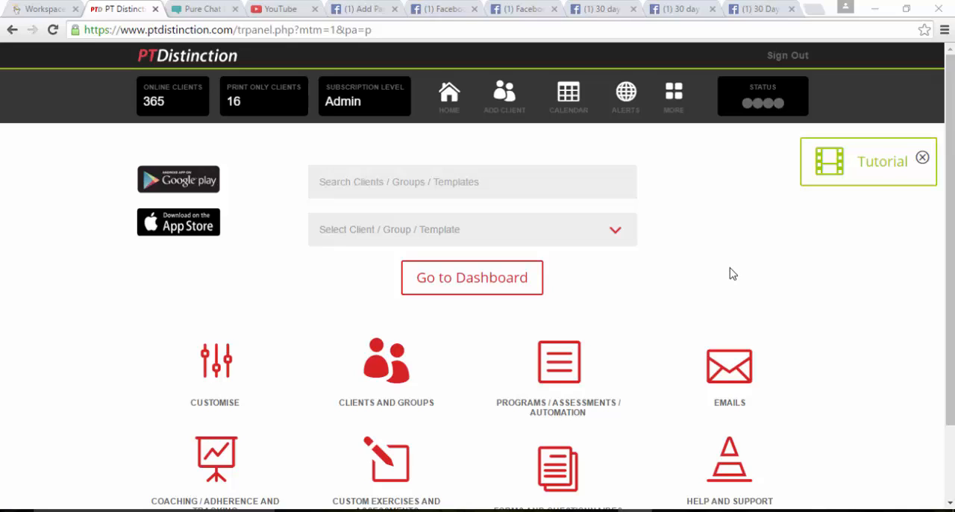
pyautogui.moveTo(727, 273)
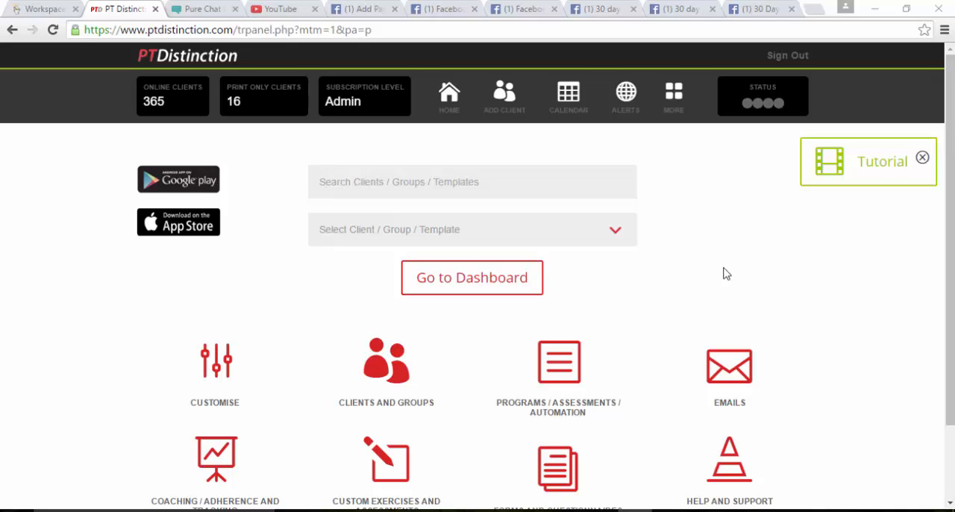
pyautogui.moveTo(671, 123)
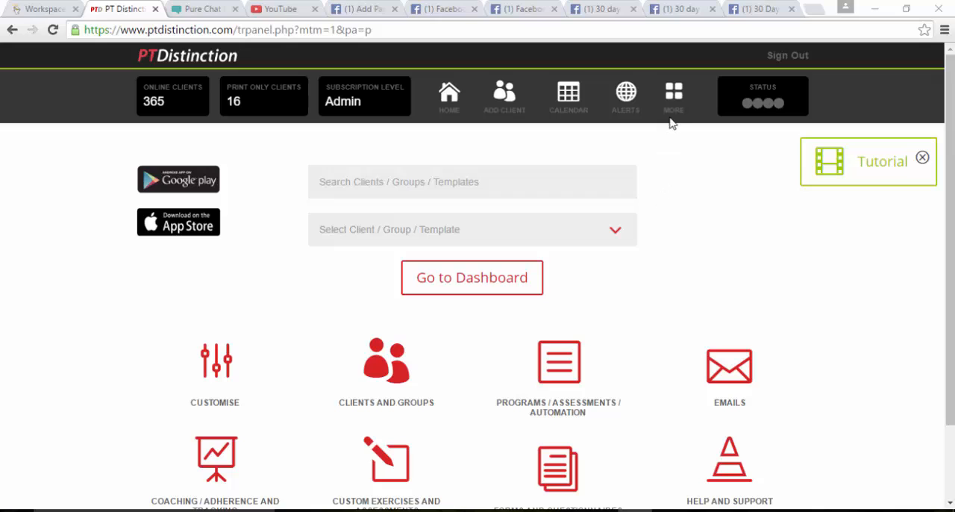
# Go to Pre-loaded Client Accounts via More and show the Free Gift/ Trial actions
pyautogui.click(672, 95)
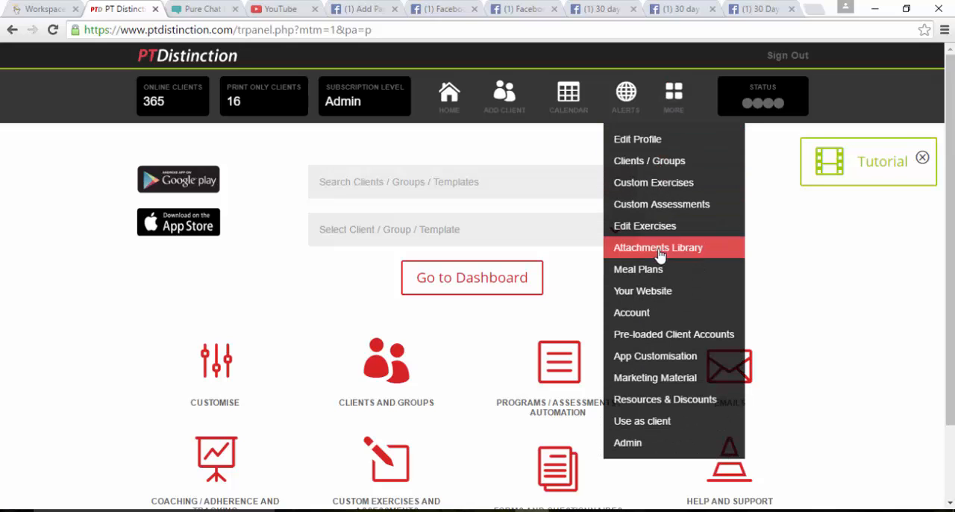
pyautogui.click(658, 247)
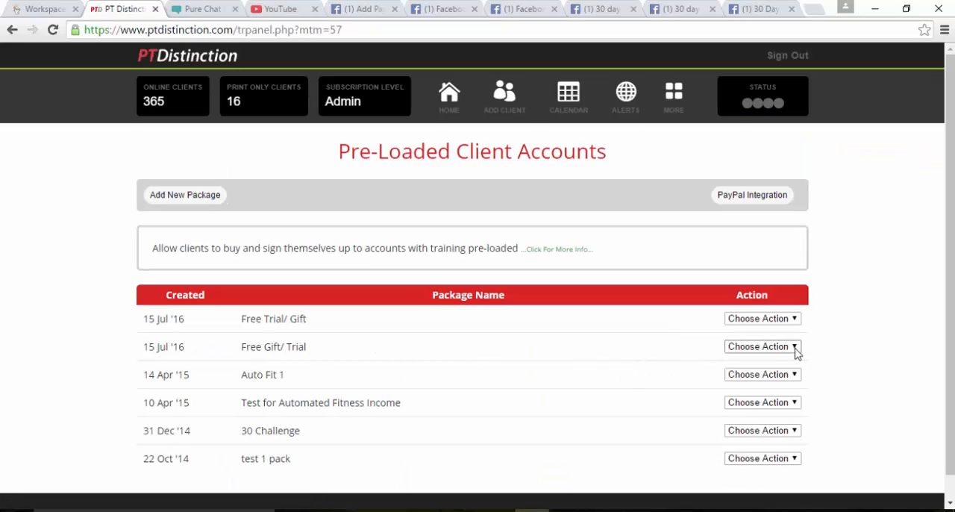
pyautogui.click(761, 346)
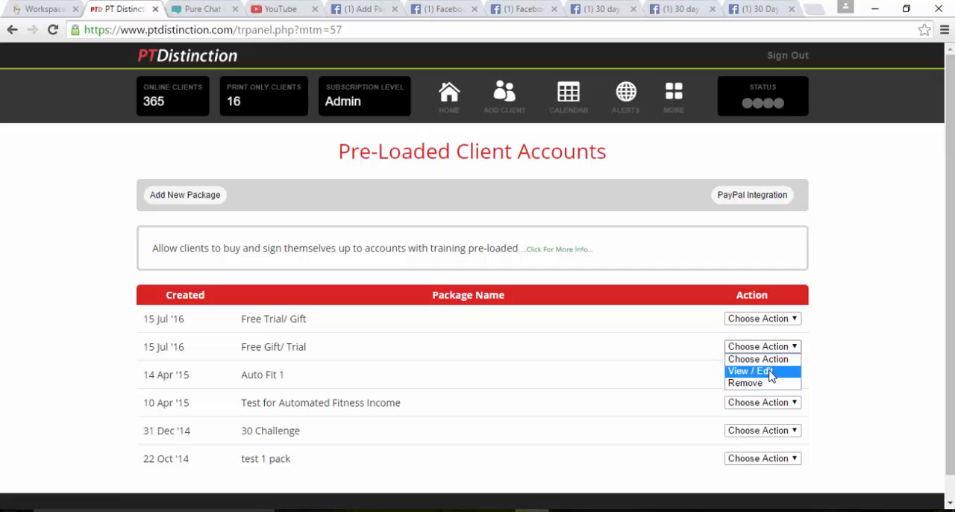
# Open View / Edit for Free Gift/ Trial and scroll to its signup iframe code
pyautogui.click(749, 371)
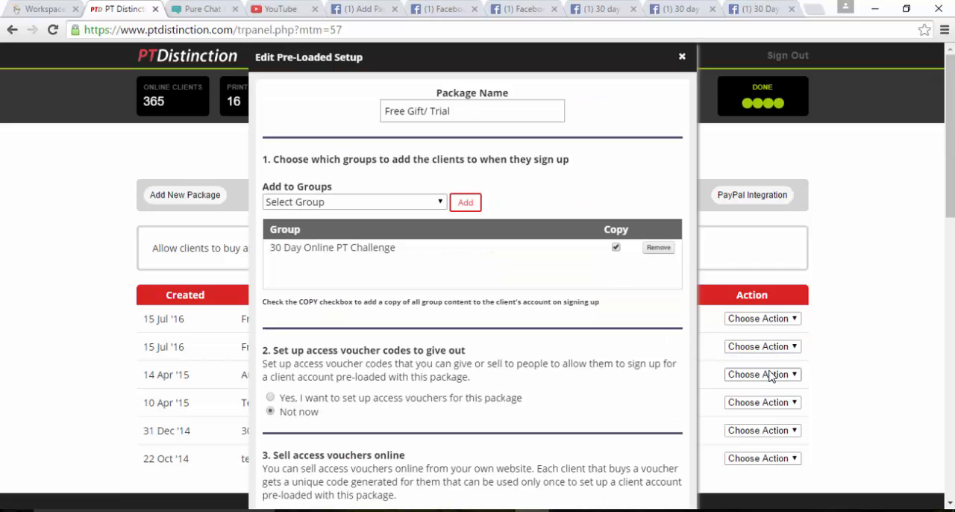
pyautogui.scroll(-3)
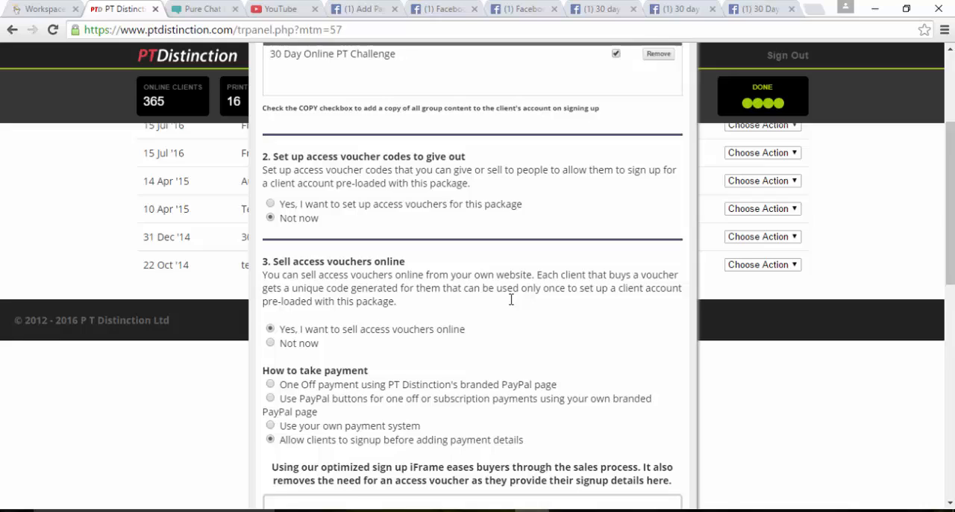
pyautogui.scroll(-3)
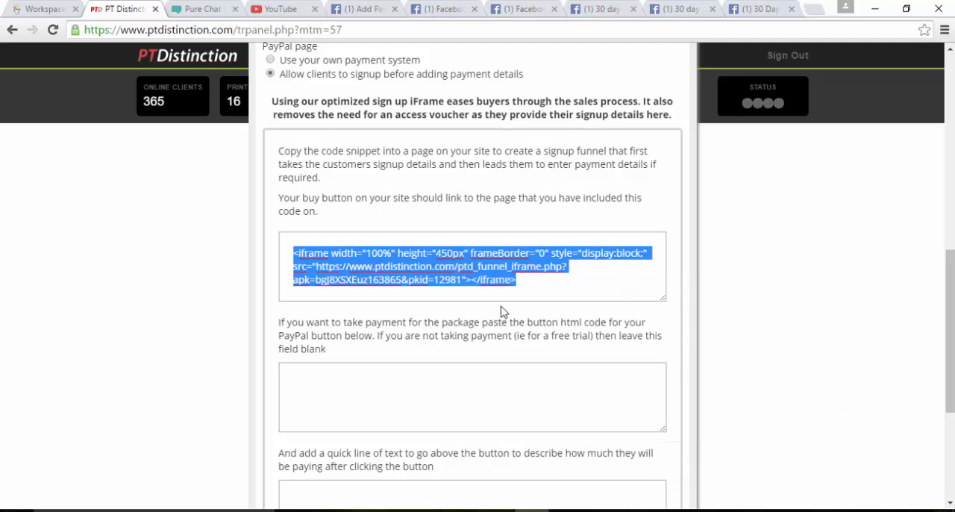
pyautogui.moveTo(458, 14)
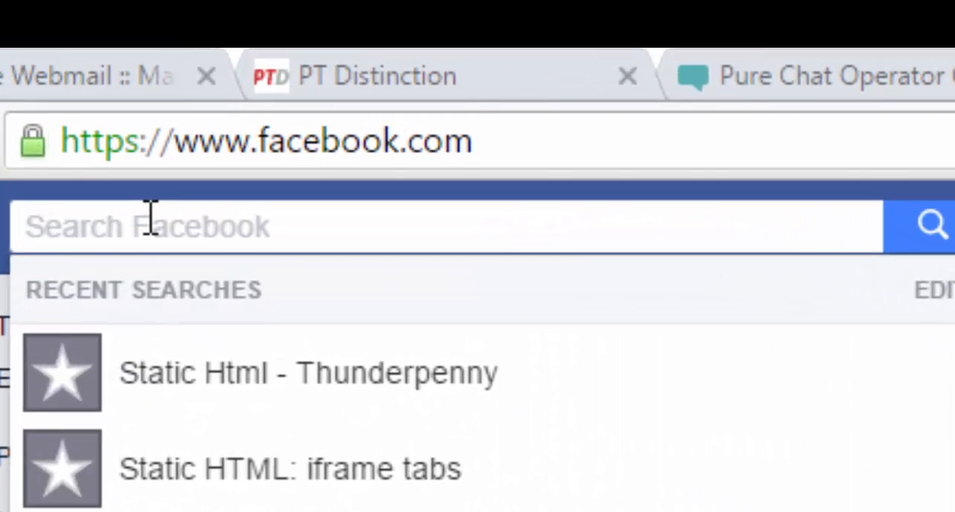
# Search Facebook for 'static html' to find the Static HTML: iframe tabs app
pyautogui.write('static')
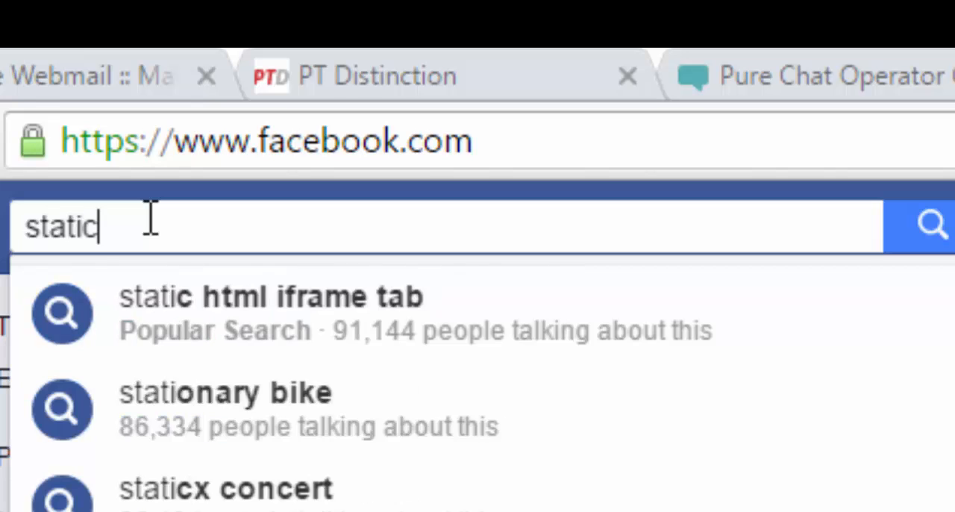
pyautogui.write('html')
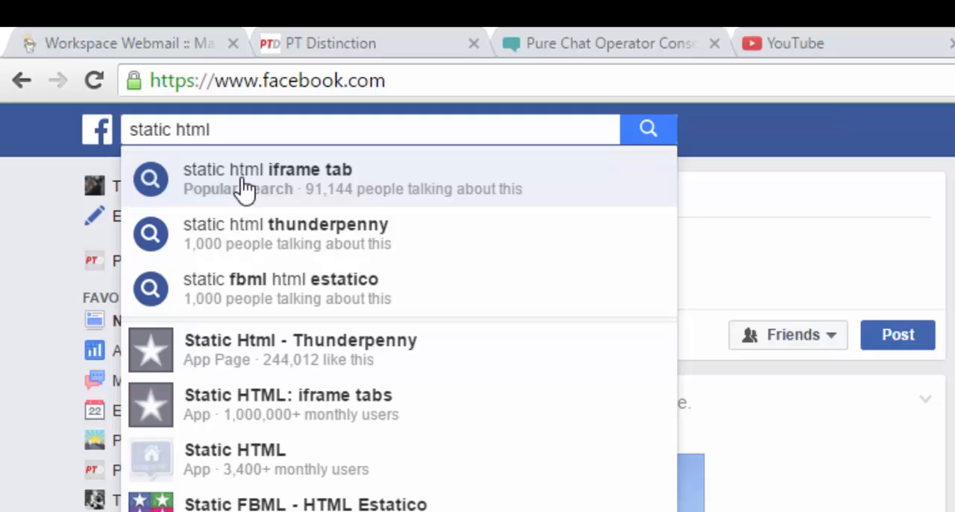
pyautogui.moveTo(227, 407)
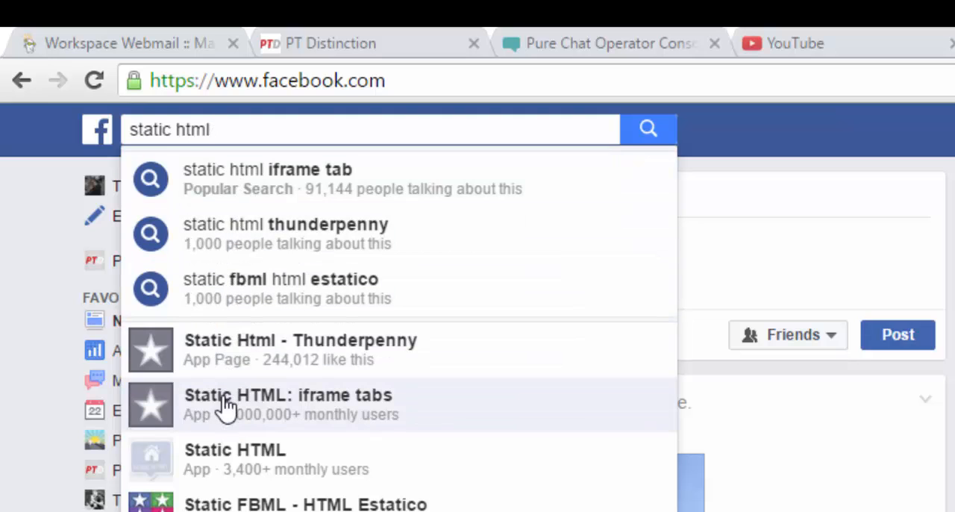
pyautogui.moveTo(358, 418)
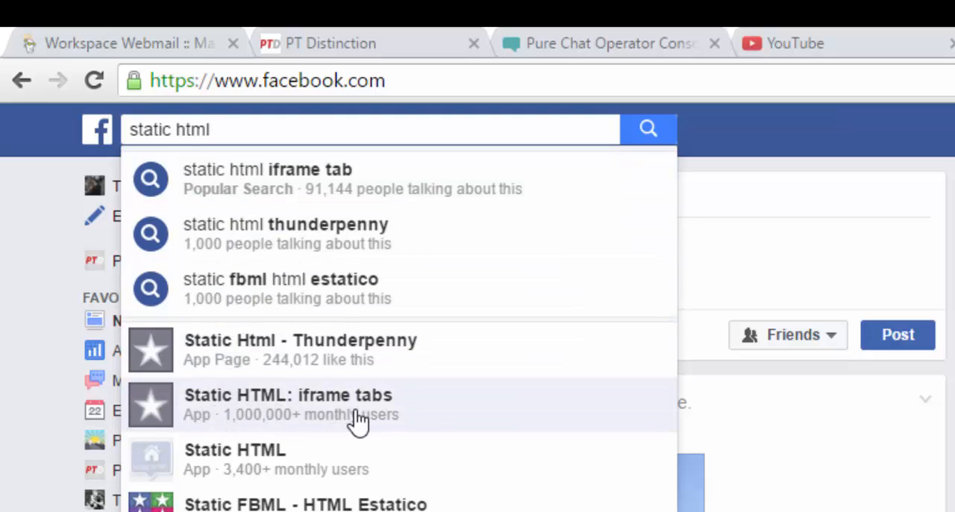
pyautogui.moveTo(239, 403)
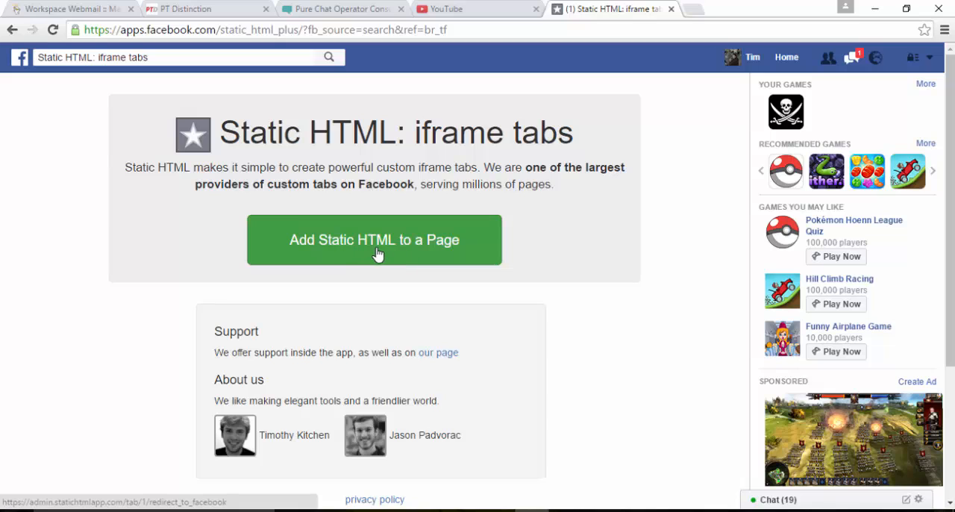
# Add Static HTML: iframe tabs as a tab on the Tim Saye Online Coaching page
pyautogui.click(373, 240)
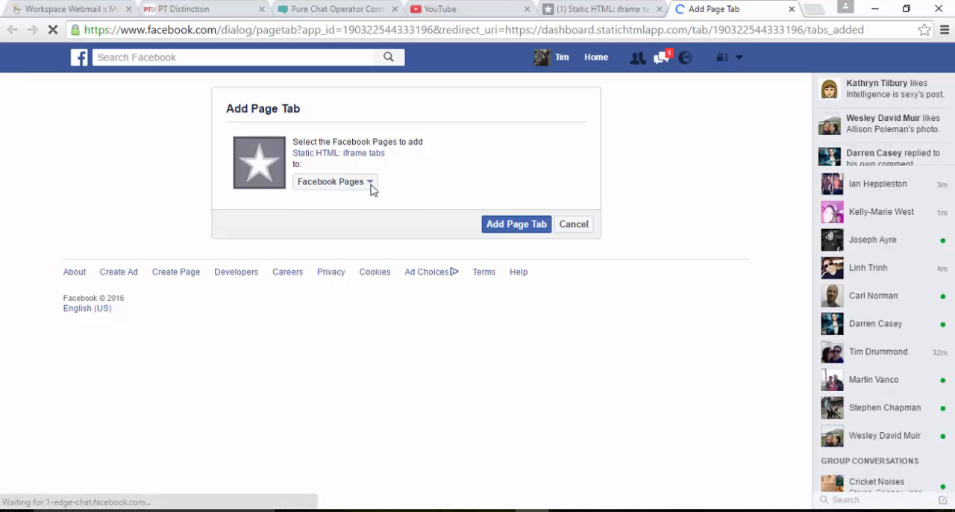
pyautogui.click(334, 181)
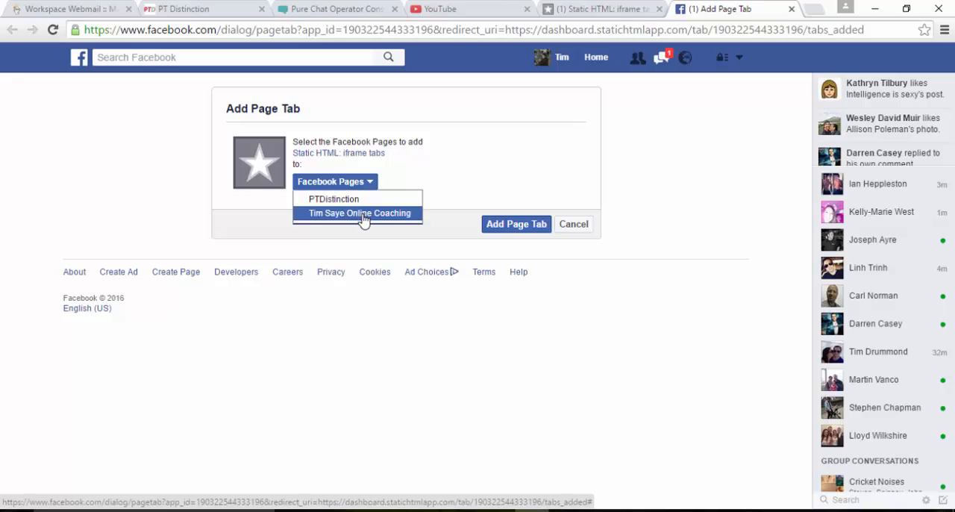
pyautogui.click(359, 213)
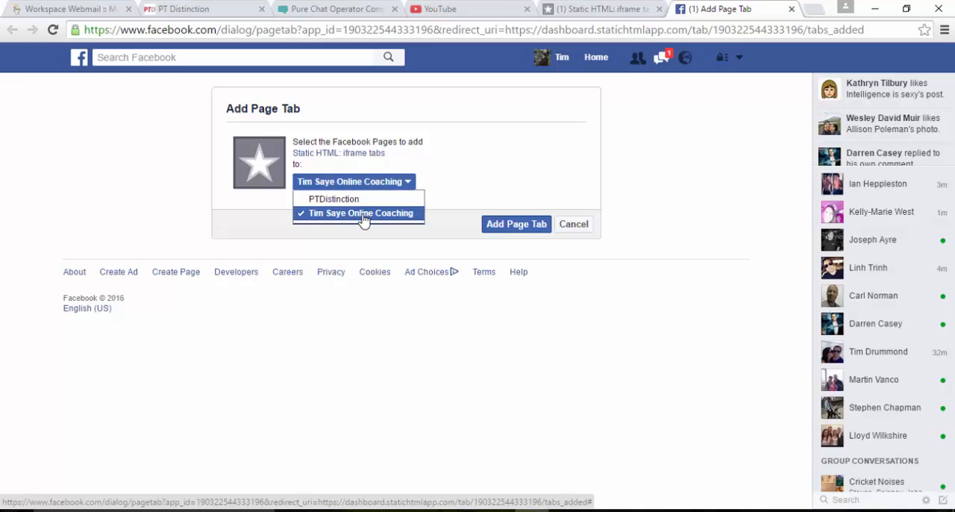
pyautogui.moveTo(516, 224)
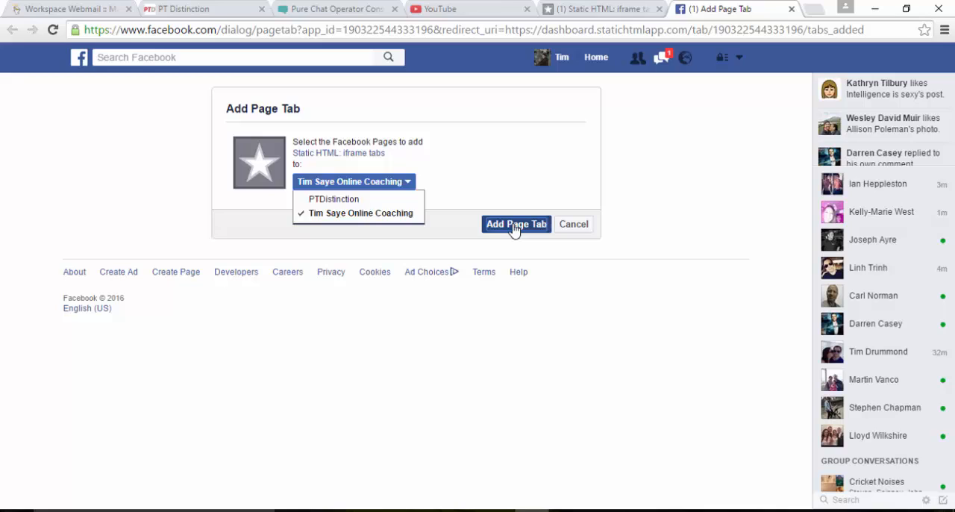
pyautogui.click(517, 224)
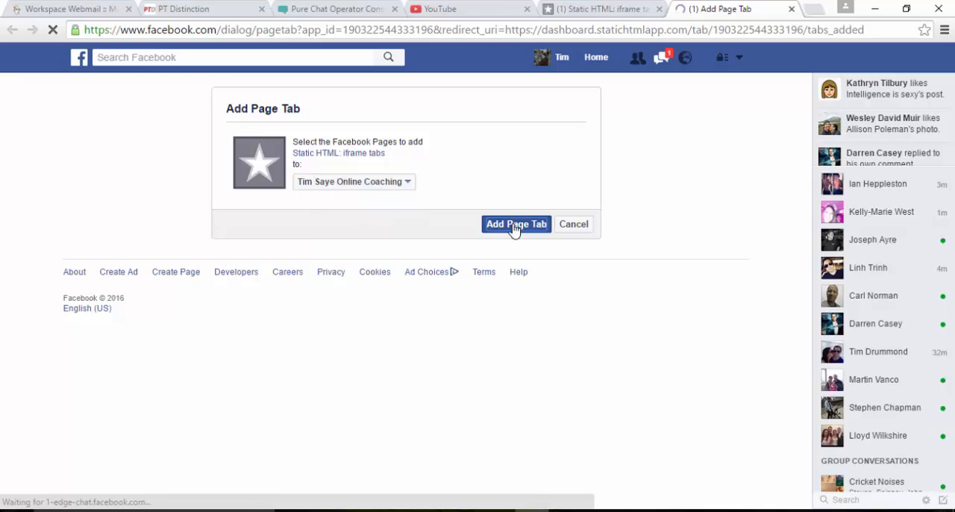
# On the Welcome tab, launch Set up tab to reach the empty index.html editor
pyautogui.click(517, 224)
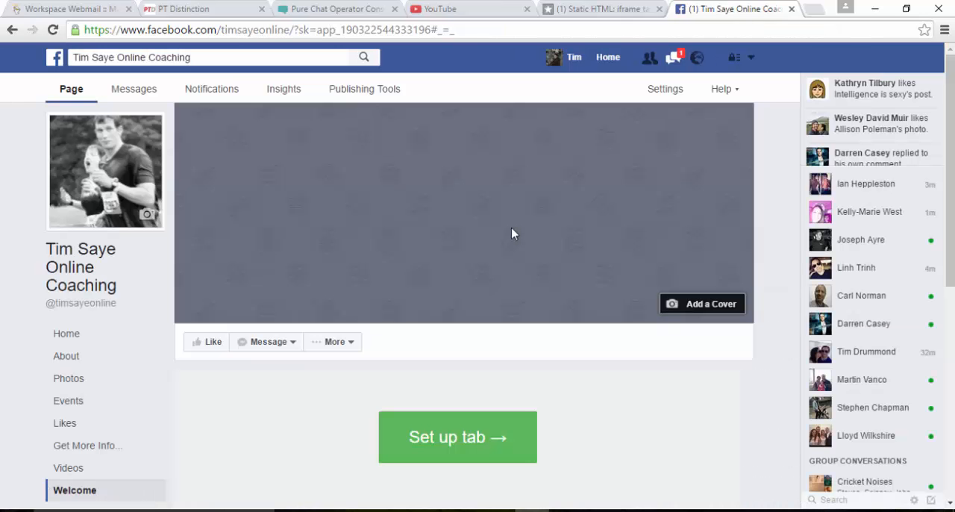
pyautogui.scroll(-3)
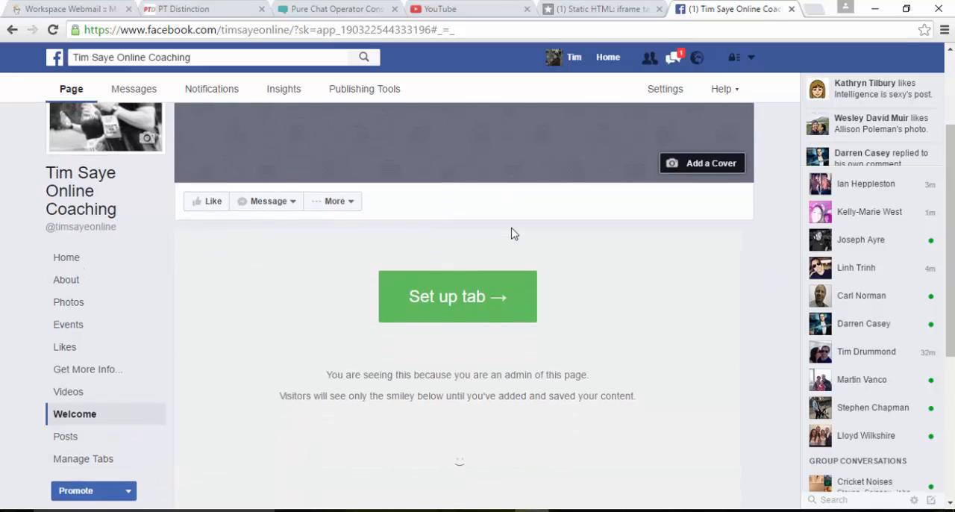
pyautogui.scroll(-3)
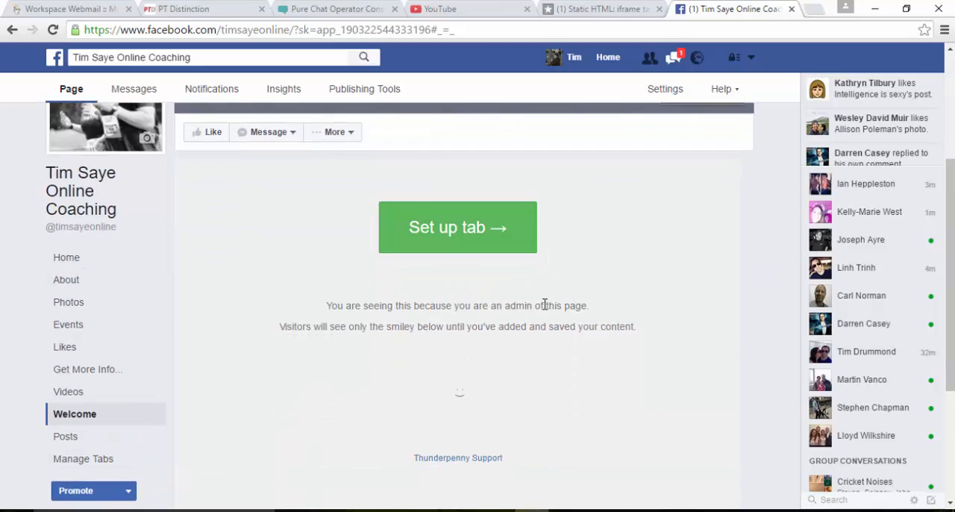
pyautogui.click(457, 227)
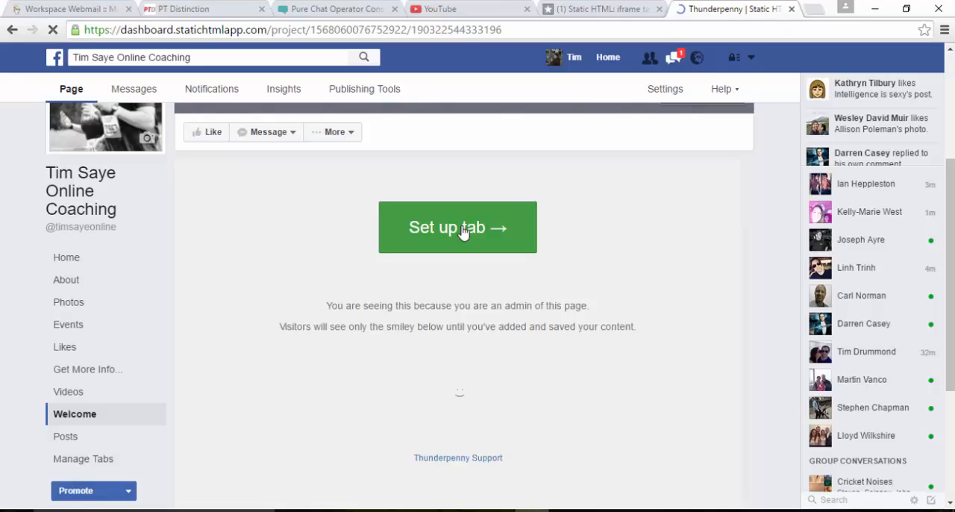
pyautogui.click(456, 228)
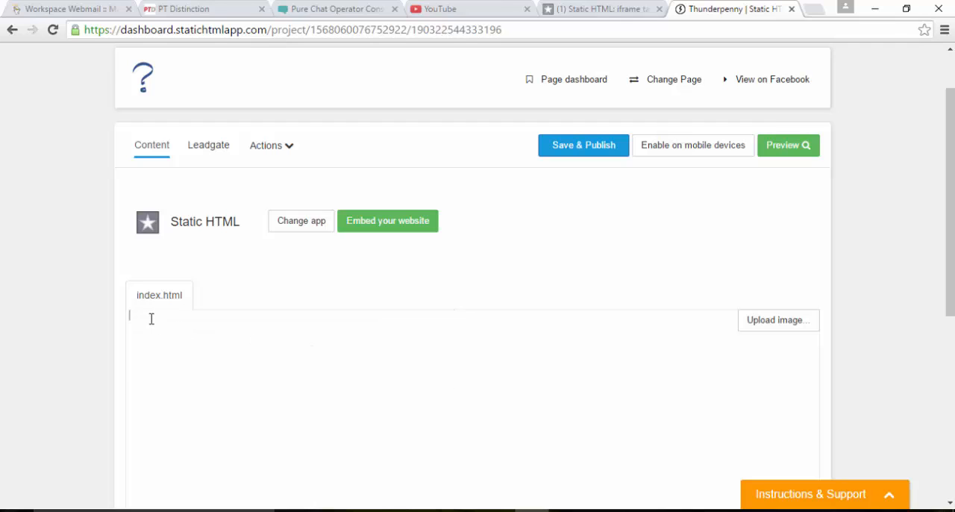
# Paste the signup iframe into index.html, Save & Publish, and view it on Facebook
pyautogui.rightClick(150, 319)
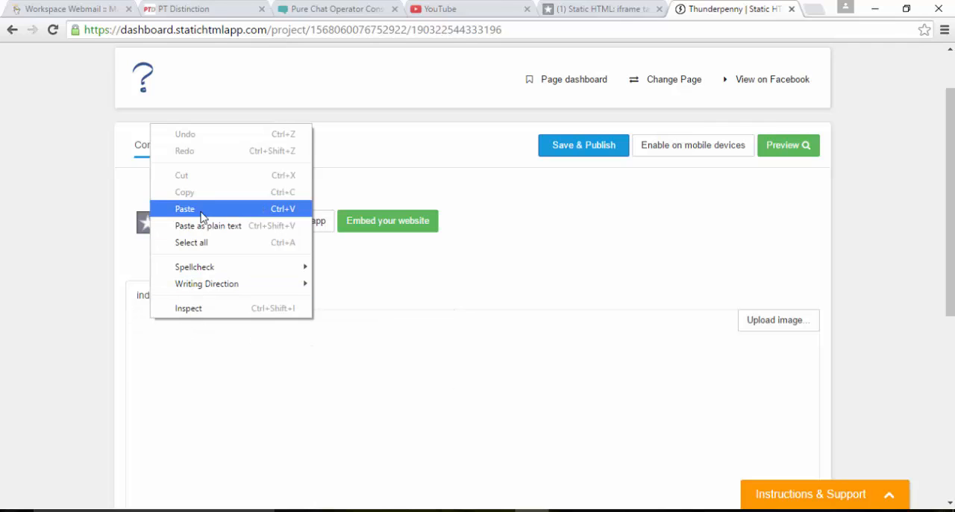
pyautogui.click(184, 208)
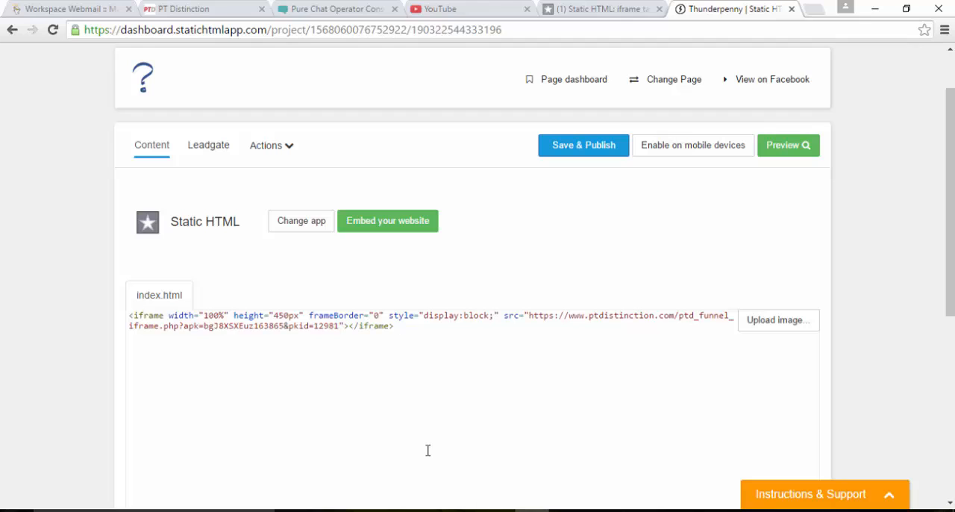
pyautogui.click(583, 144)
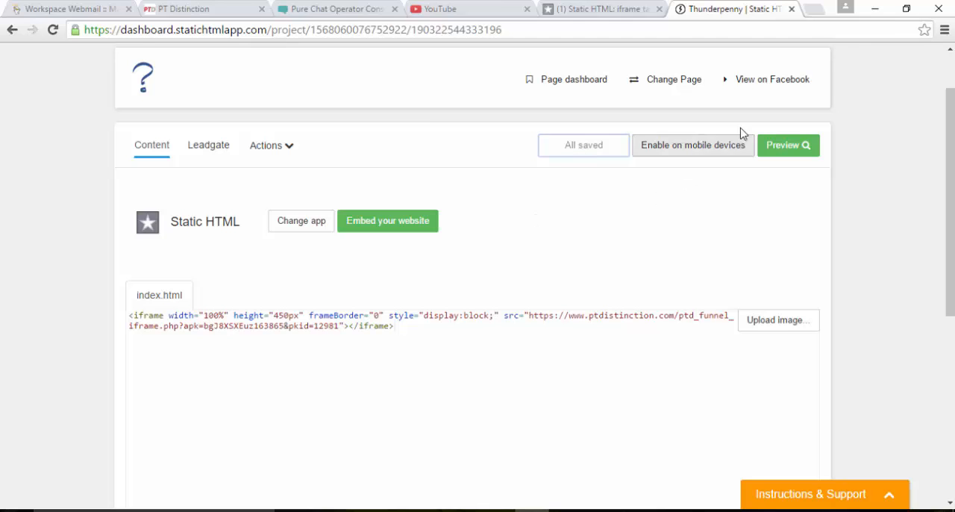
pyautogui.click(736, 9)
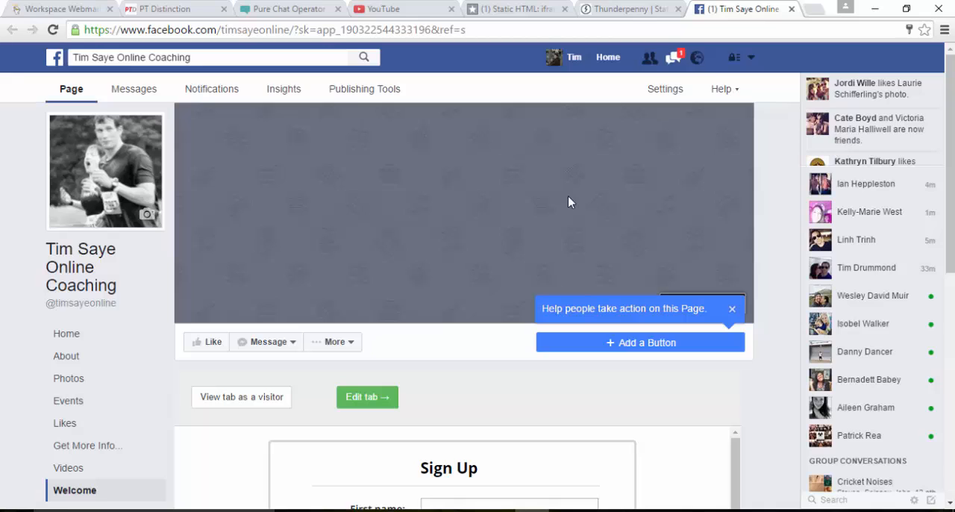
pyautogui.scroll(-3)
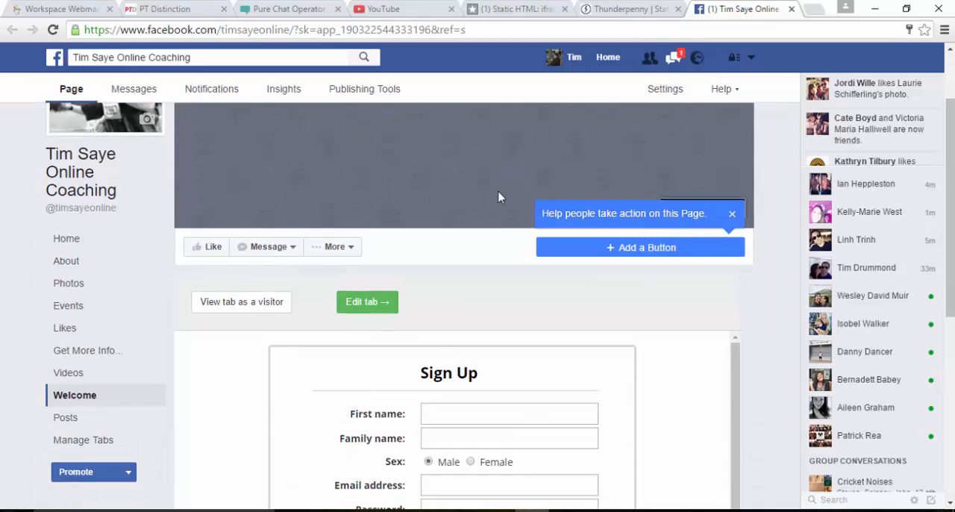
pyautogui.scroll(-3)
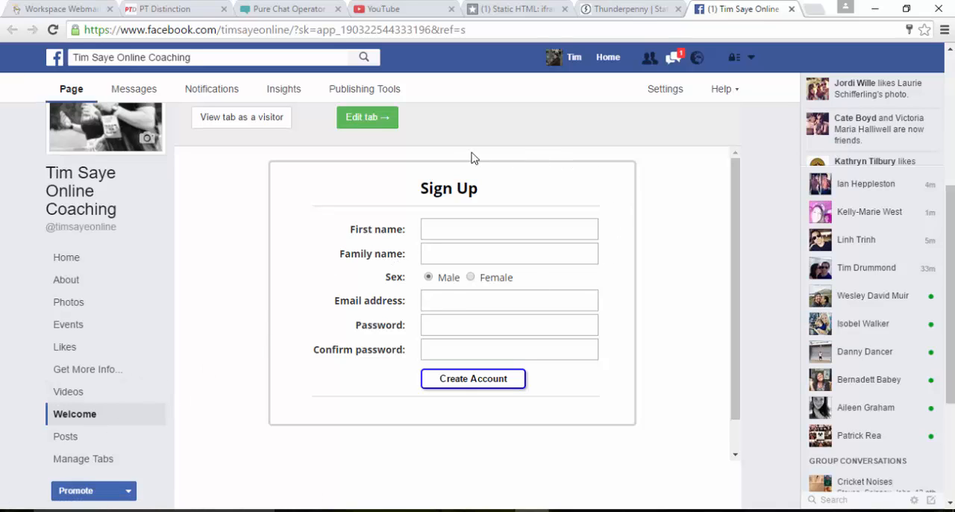
pyautogui.click(607, 56)
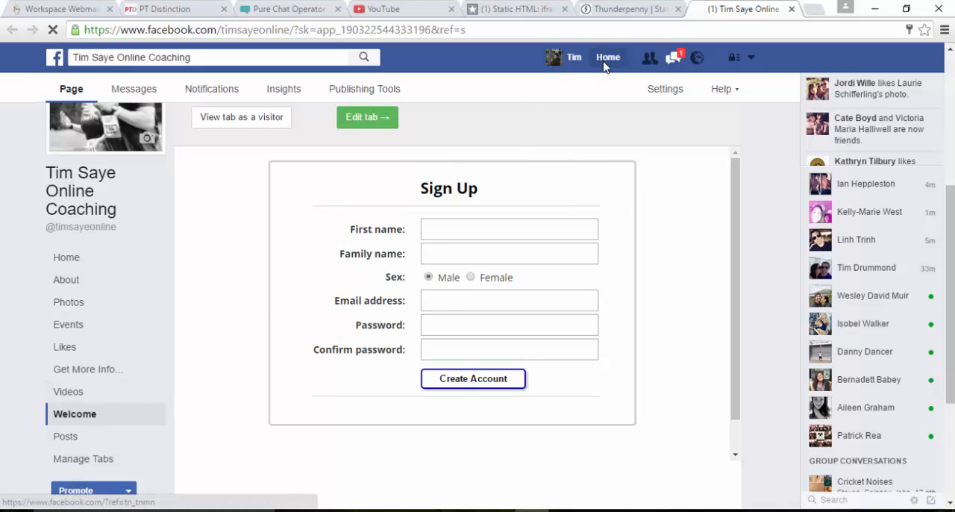
pyautogui.click(607, 57)
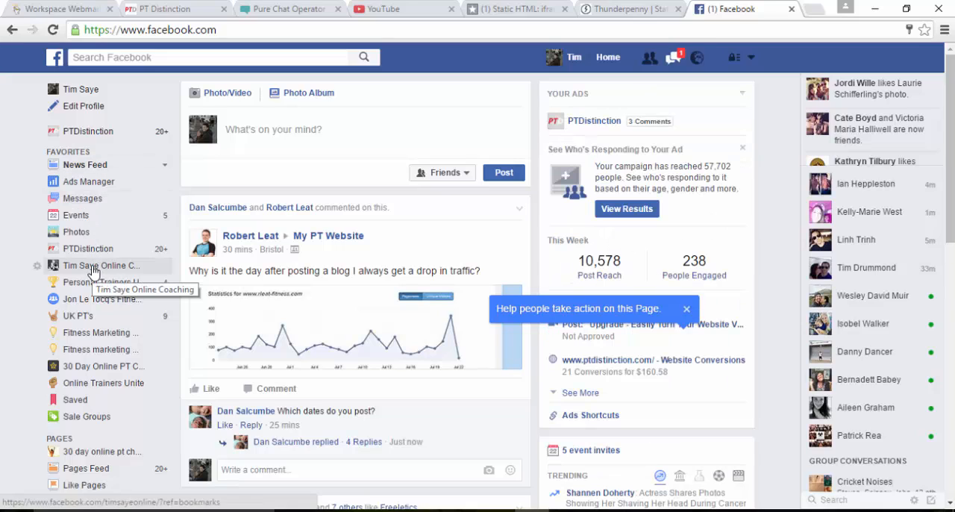
pyautogui.click(101, 265)
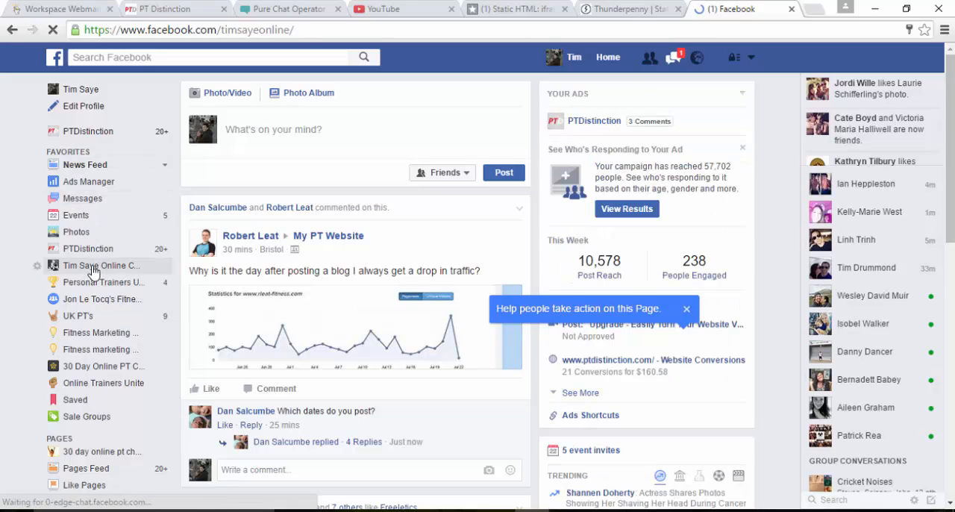
pyautogui.click(101, 265)
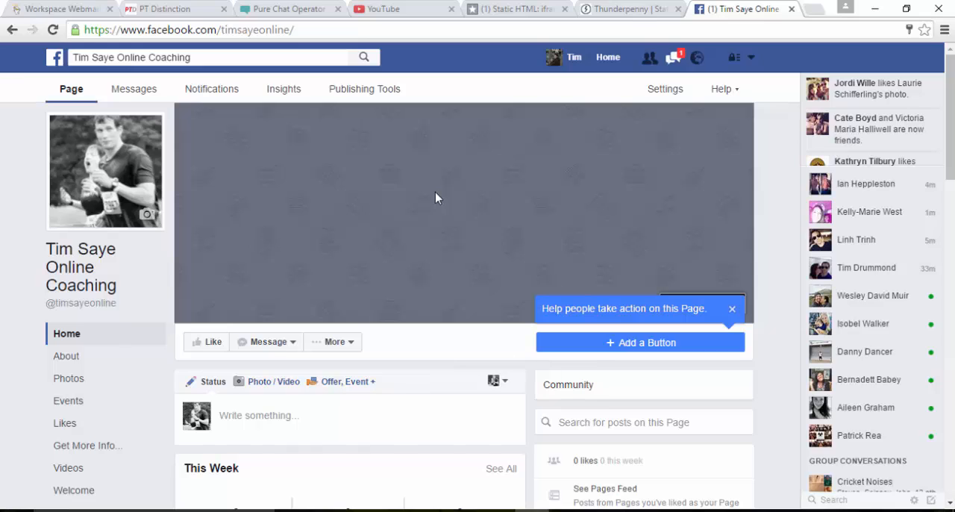
pyautogui.scroll(-3)
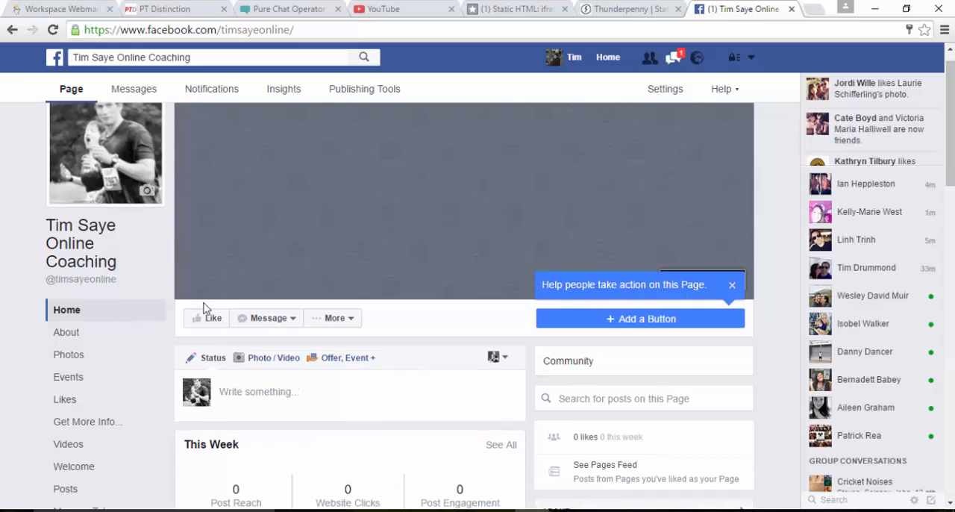
pyautogui.scroll(-3)
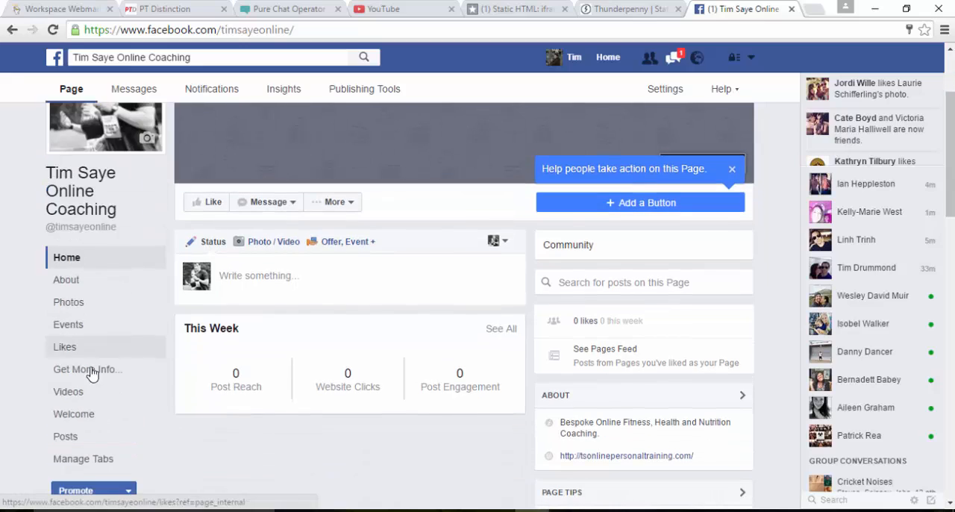
pyautogui.click(73, 413)
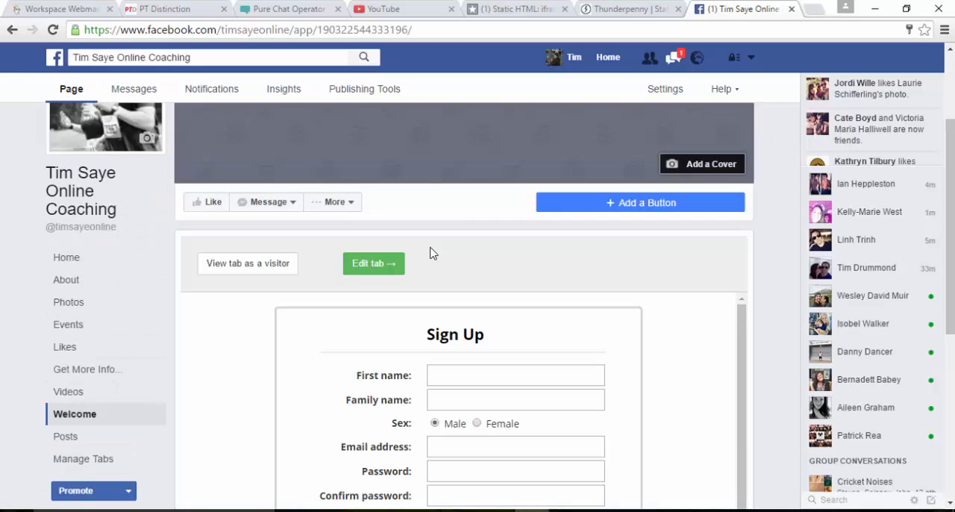
# Scroll through the filled Sign Up form on the Welcome tab
pyautogui.scroll(-3)
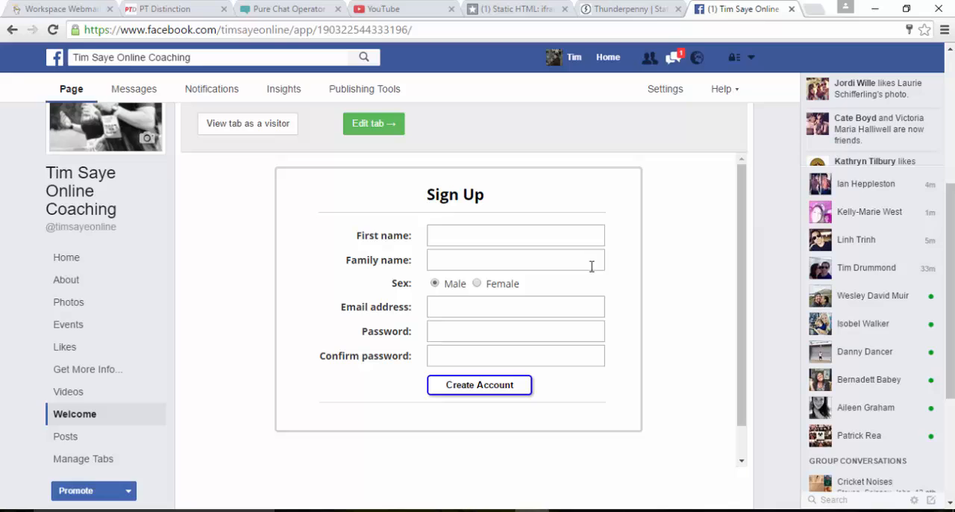
pyautogui.scroll(3)
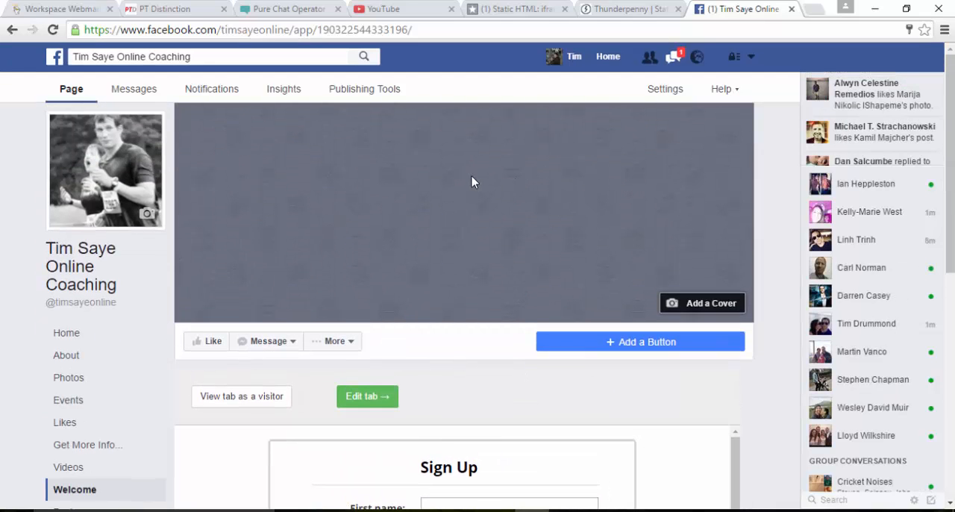
pyautogui.scroll(-3)
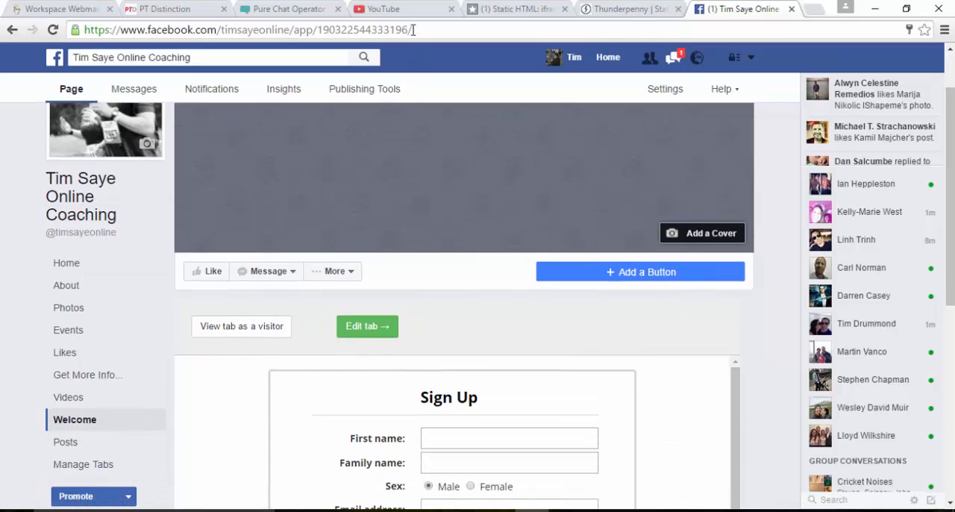
pyautogui.click(250, 30)
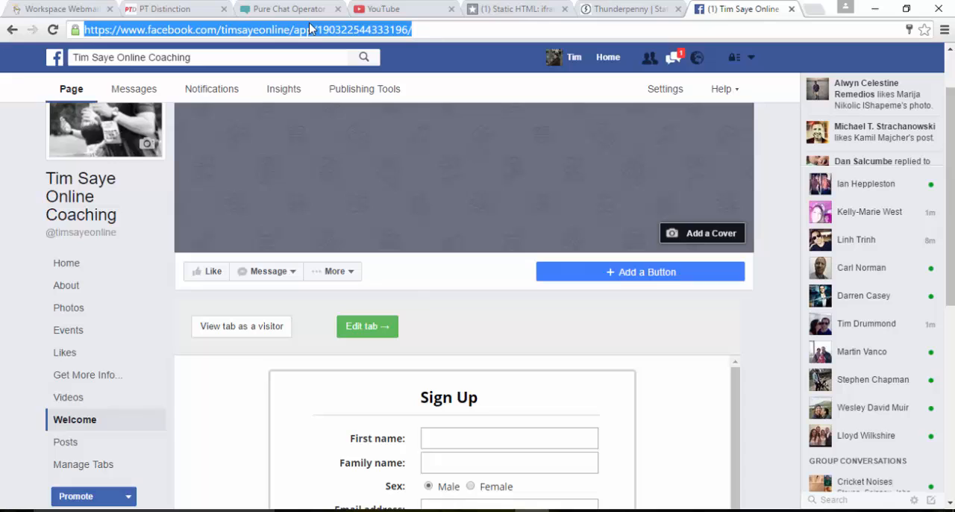
pyautogui.click(428, 29)
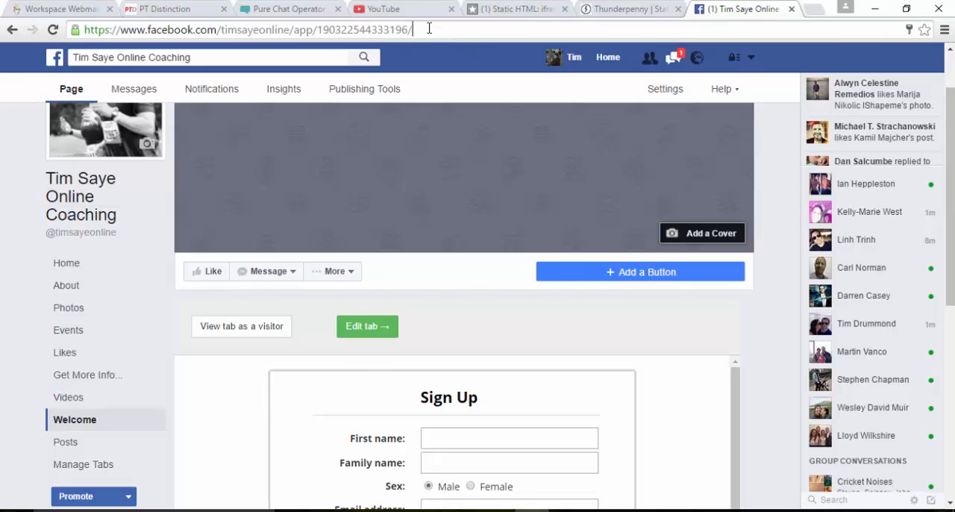
pyautogui.scroll(-3)
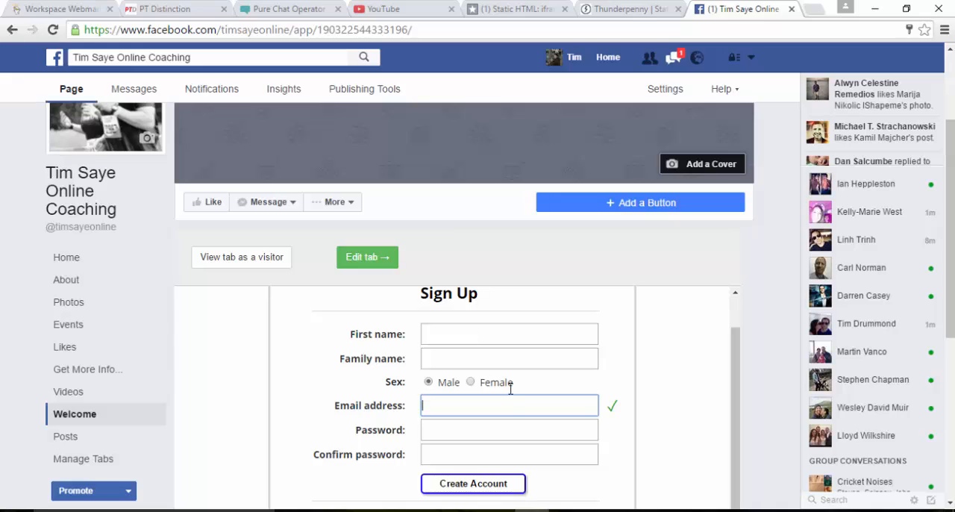
pyautogui.scroll(-3)
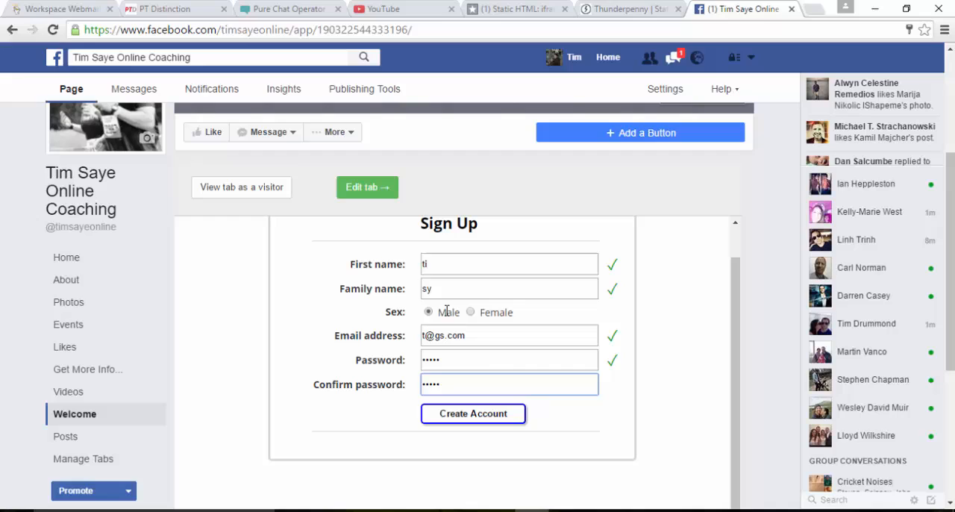
# Create the test account and follow the 'login' link in Sign up complete
pyautogui.click(473, 413)
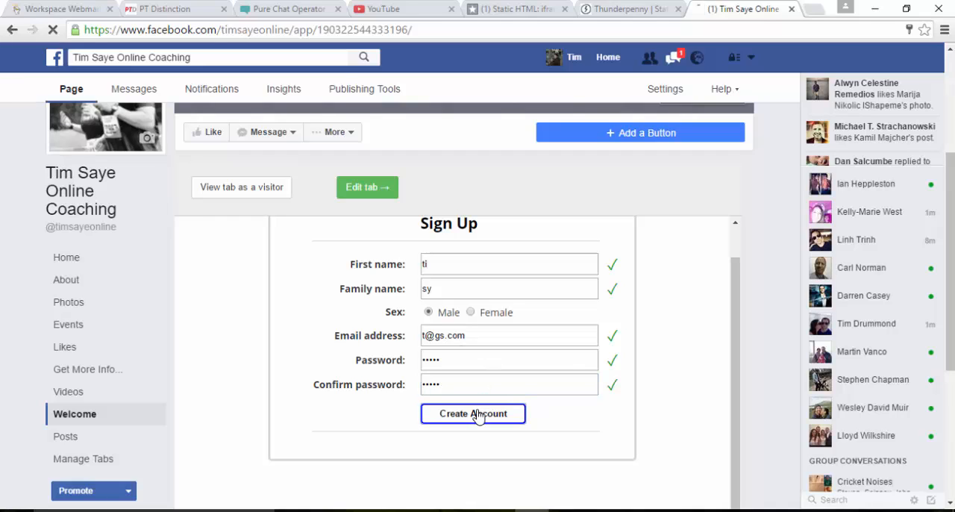
pyautogui.click(472, 414)
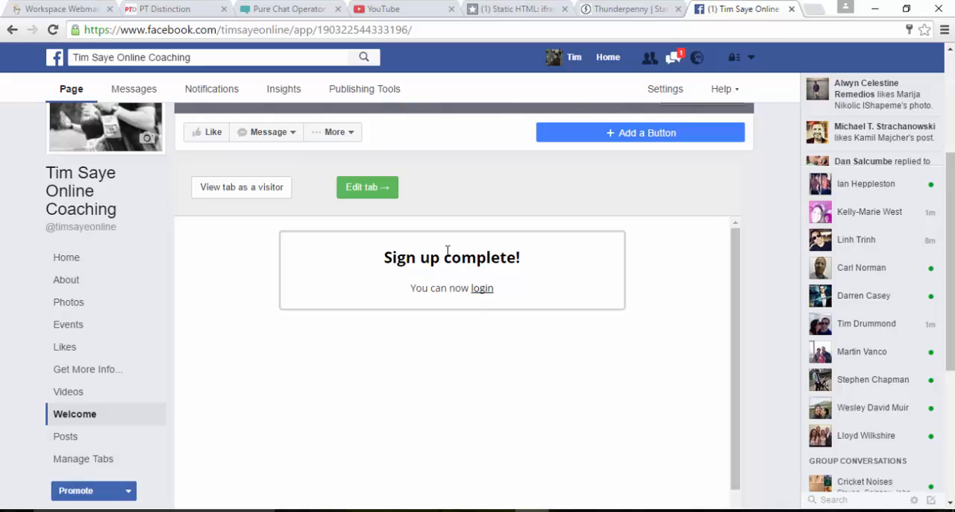
pyautogui.moveTo(481, 293)
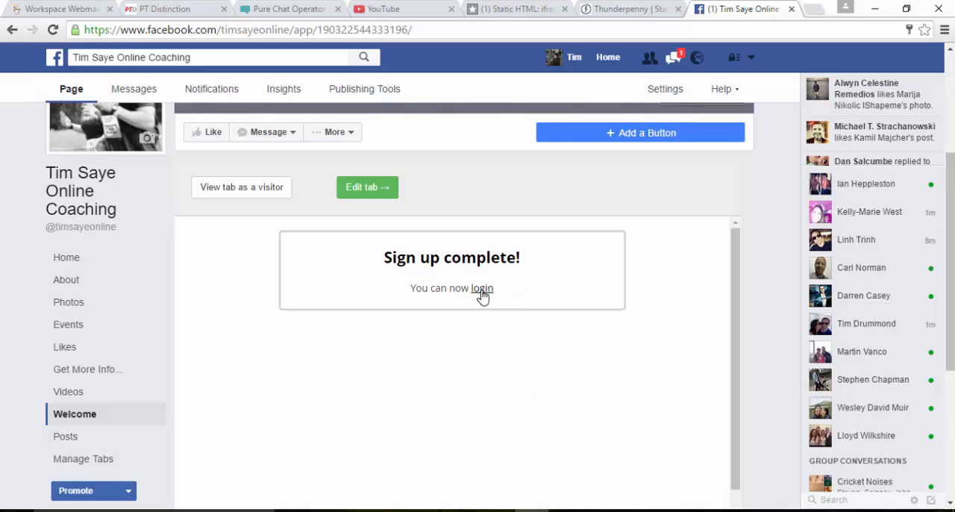
pyautogui.click(481, 288)
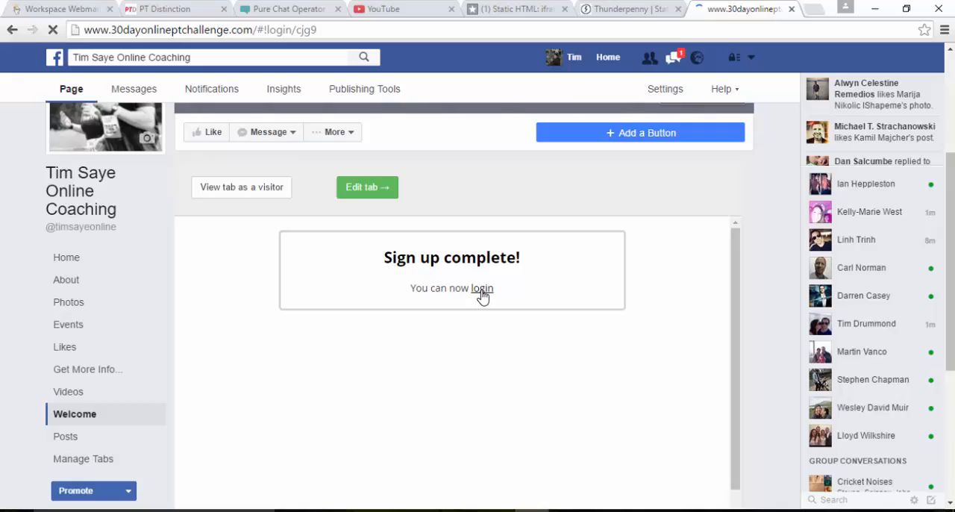
# Log into the 30dayonlineptchallenge members area with the new account's email and password
pyautogui.click(482, 289)
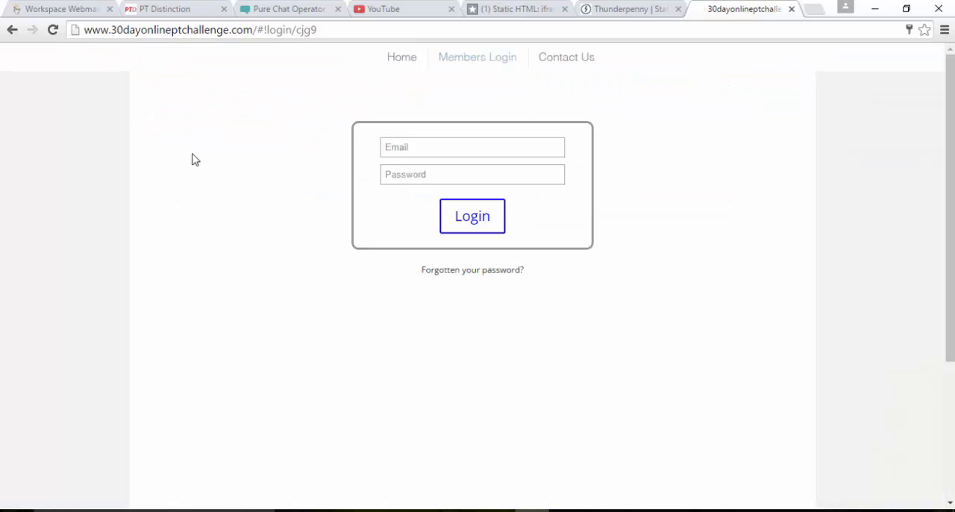
pyautogui.click(472, 147)
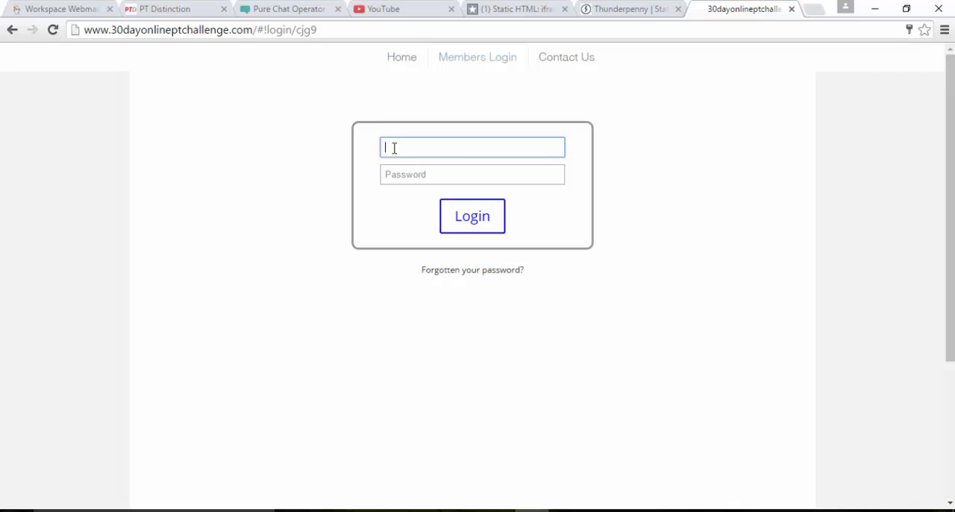
pyautogui.write('•••••')
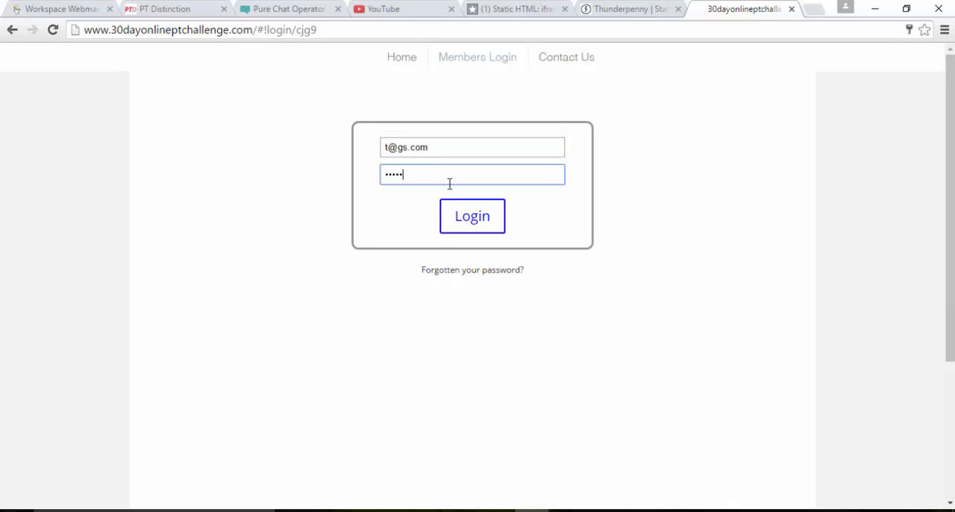
pyautogui.click(471, 216)
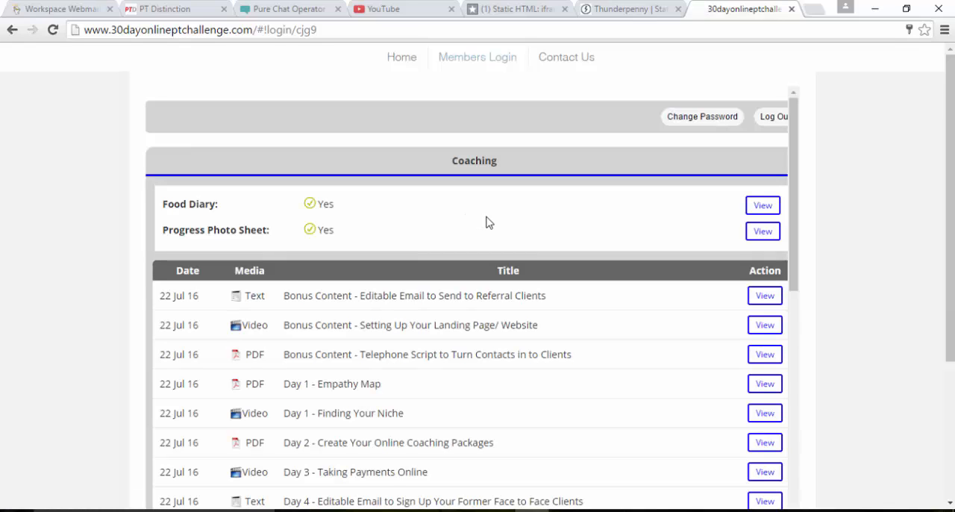
pyautogui.moveTo(560, 231)
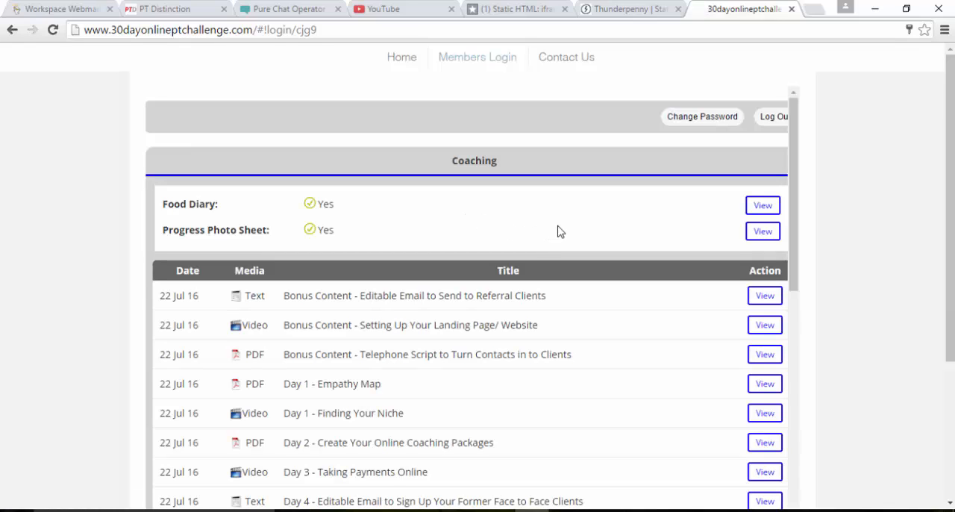
# Scroll through the Coaching content table listing bonus and Day 1–5 items
pyautogui.scroll(-3)
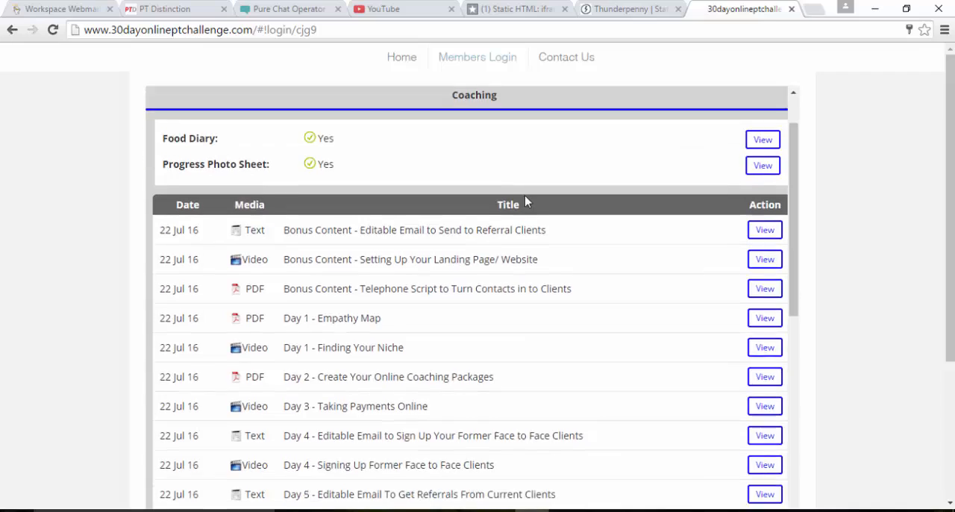
pyautogui.scroll(-3)
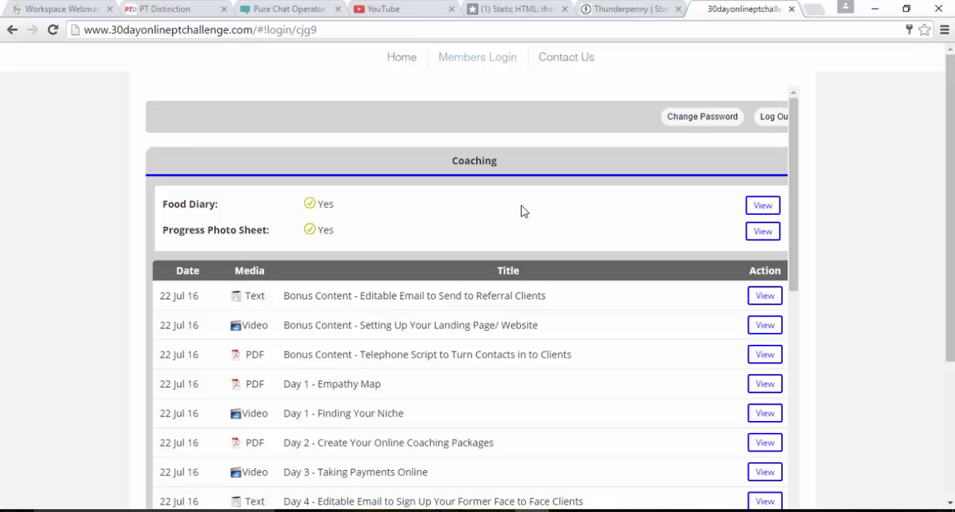
pyautogui.scroll(-3)
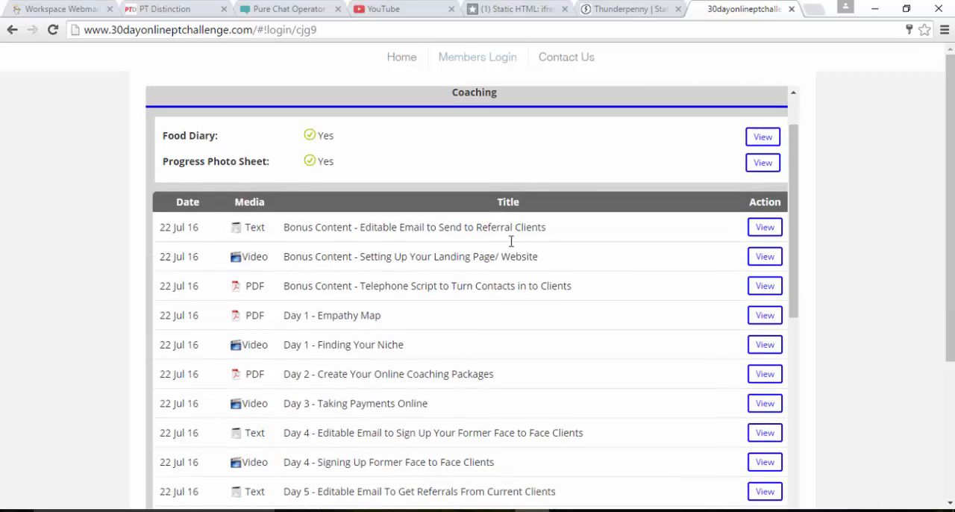
pyautogui.scroll(-3)
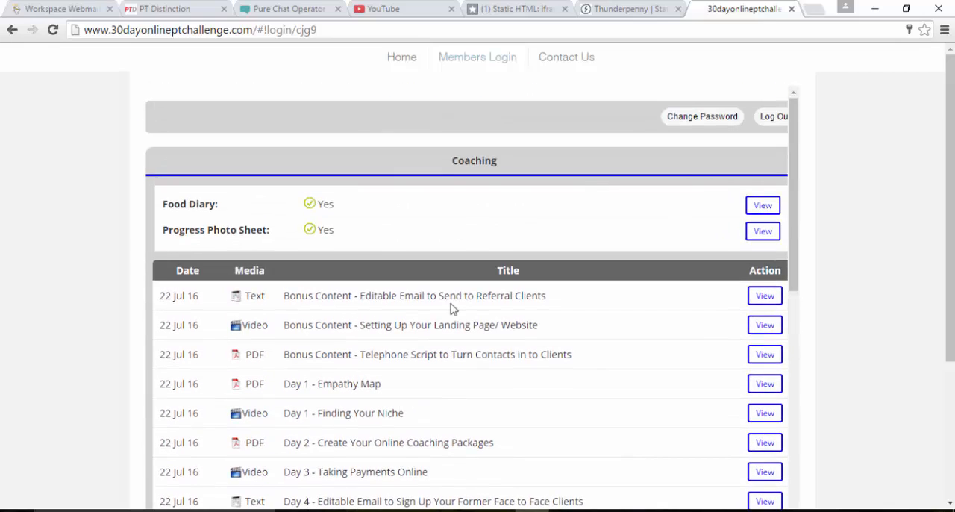
pyautogui.moveTo(497, 318)
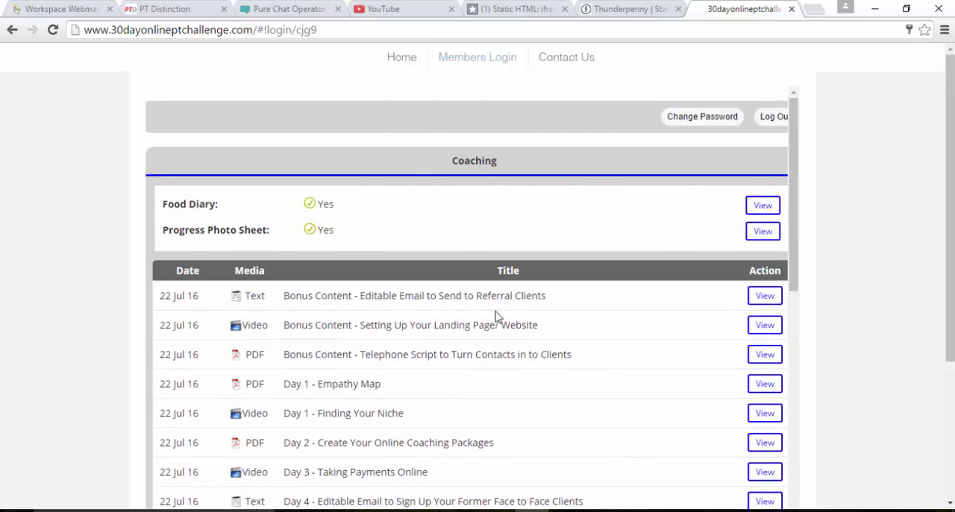
pyautogui.scroll(-3)
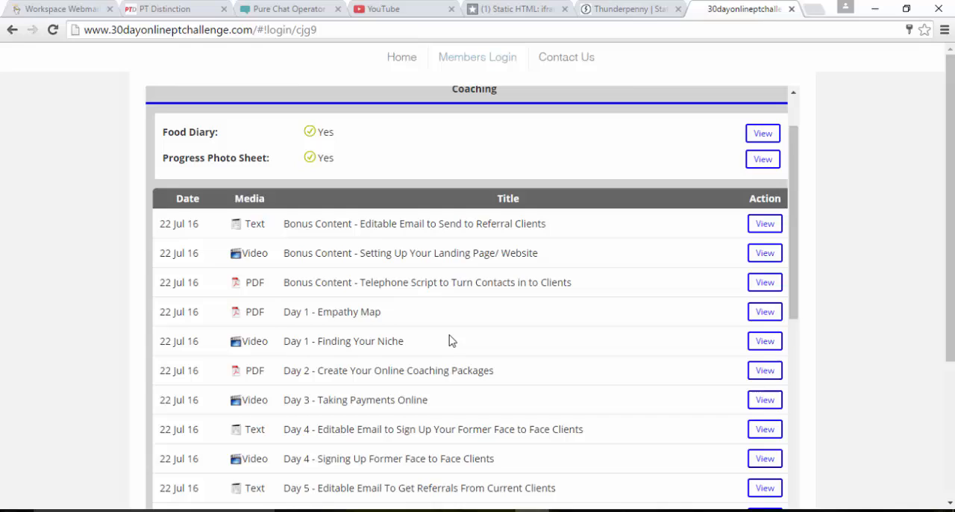
pyautogui.scroll(-3)
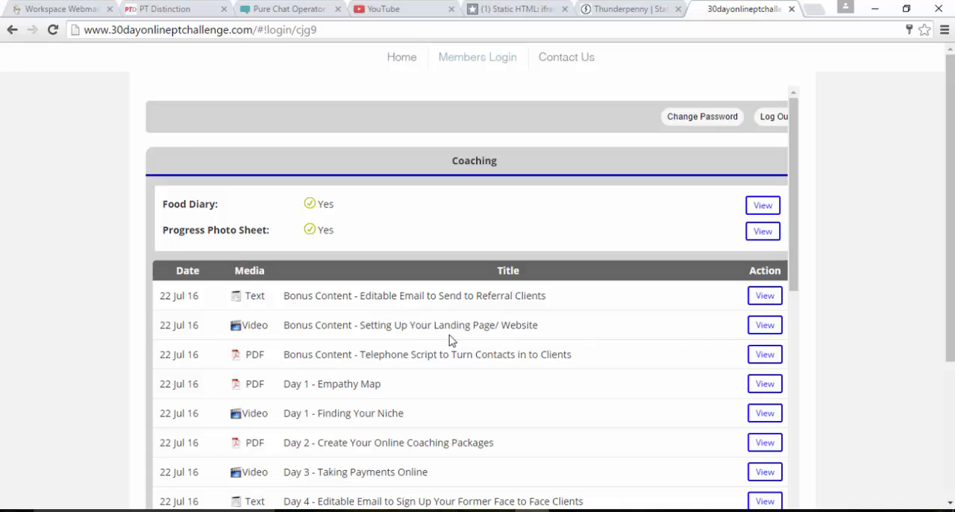
pyautogui.moveTo(446, 270)
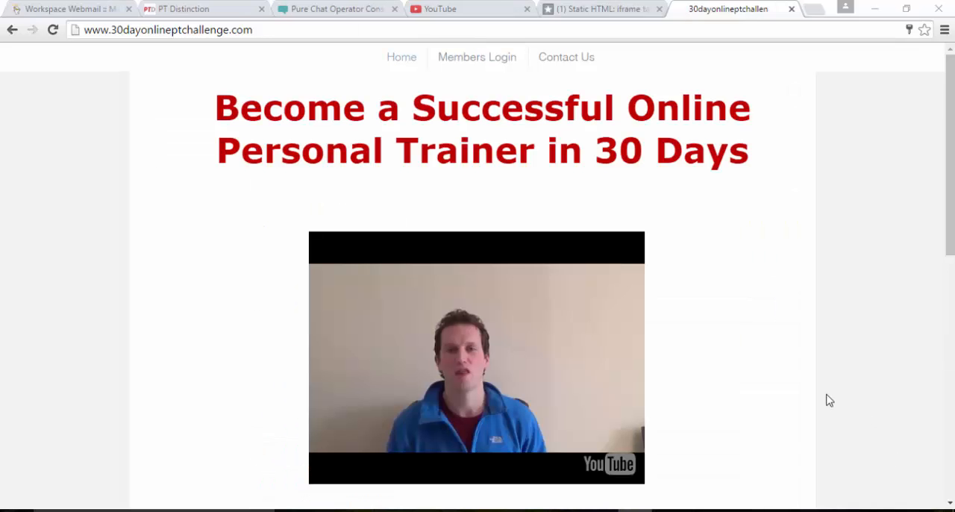
pyautogui.scroll(-3)
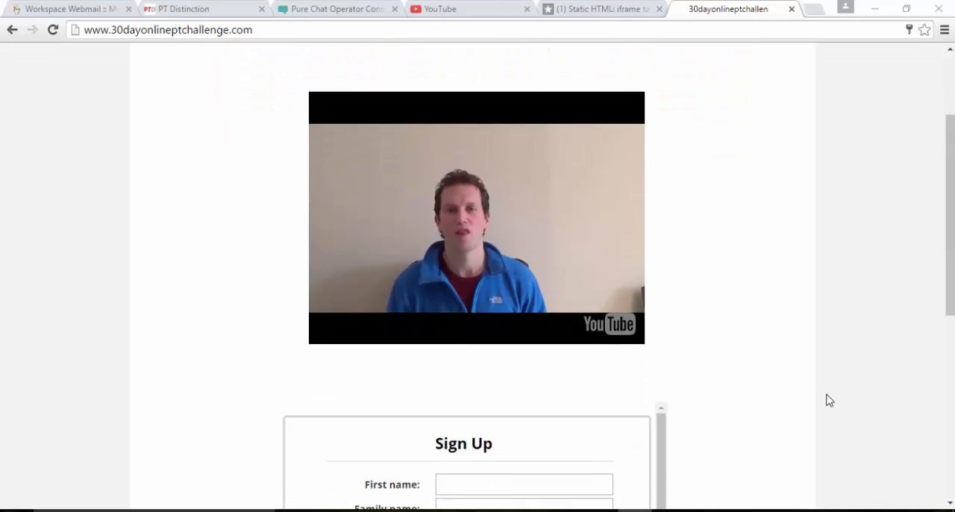
pyautogui.scroll(-3)
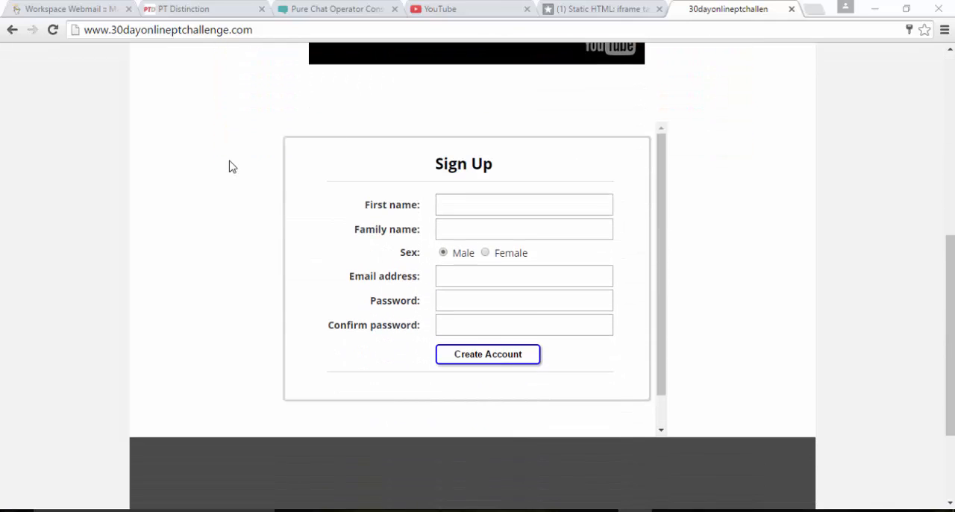
pyautogui.moveTo(887, 286)
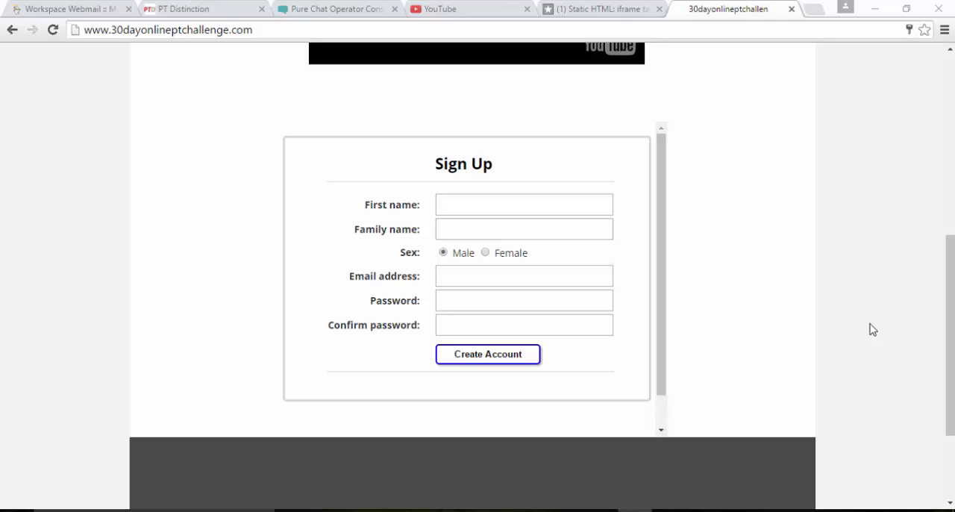
pyautogui.moveTo(873, 324)
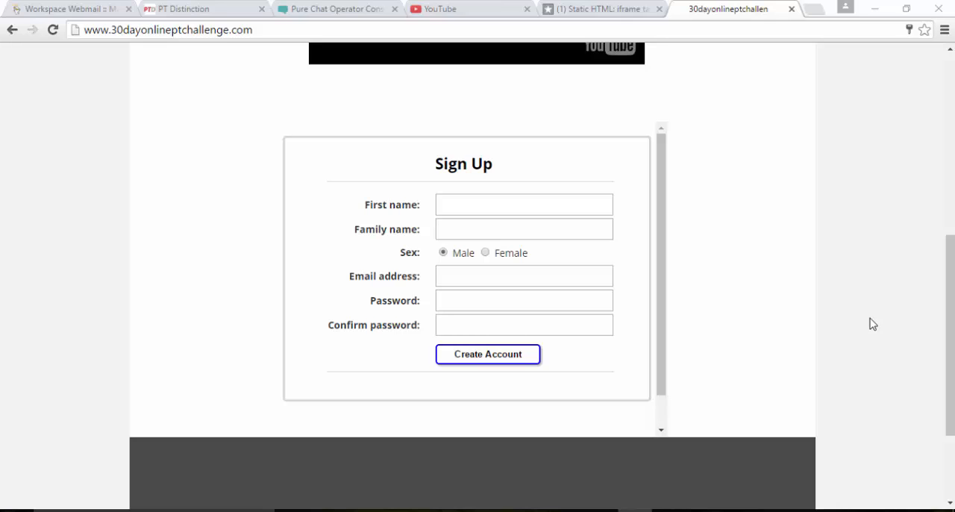
pyautogui.moveTo(873, 307)
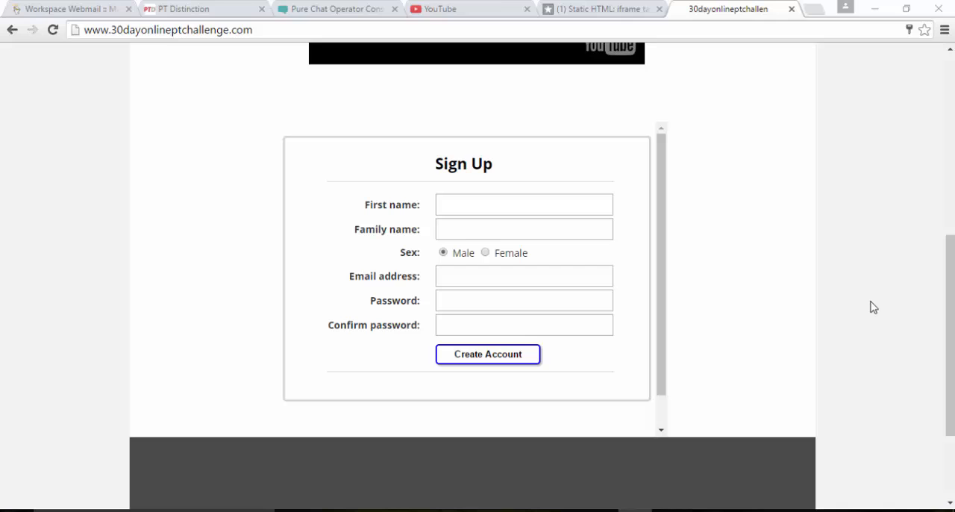
pyautogui.moveTo(843, 309)
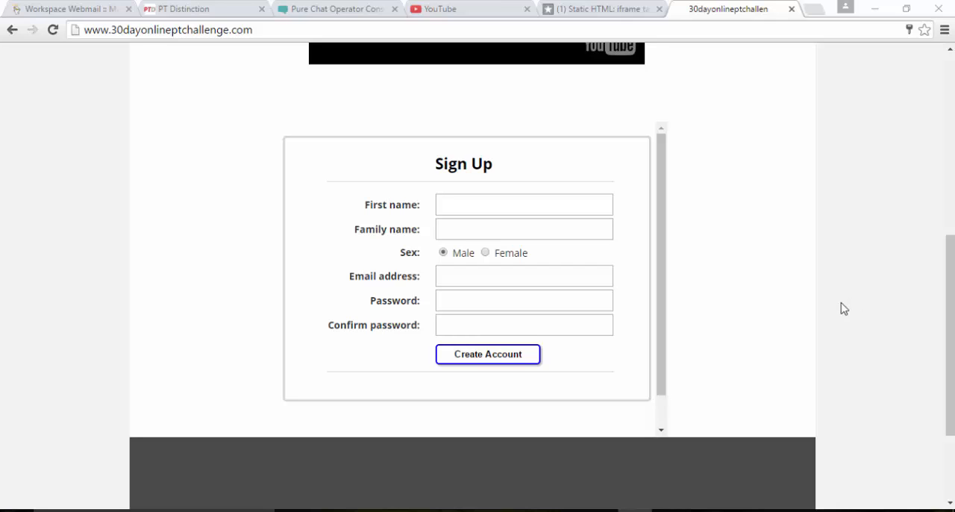